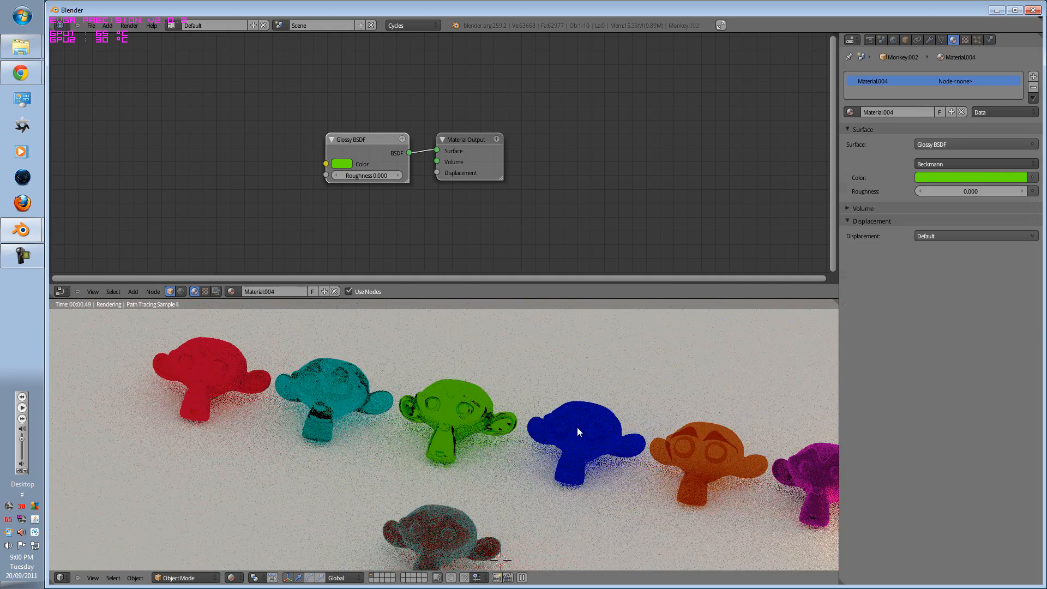
Preview the finished Cycles monkey row, including the Velvet–Translucent Mix Shader material
{"action": "left_click", "coordinate": [972, 144]}
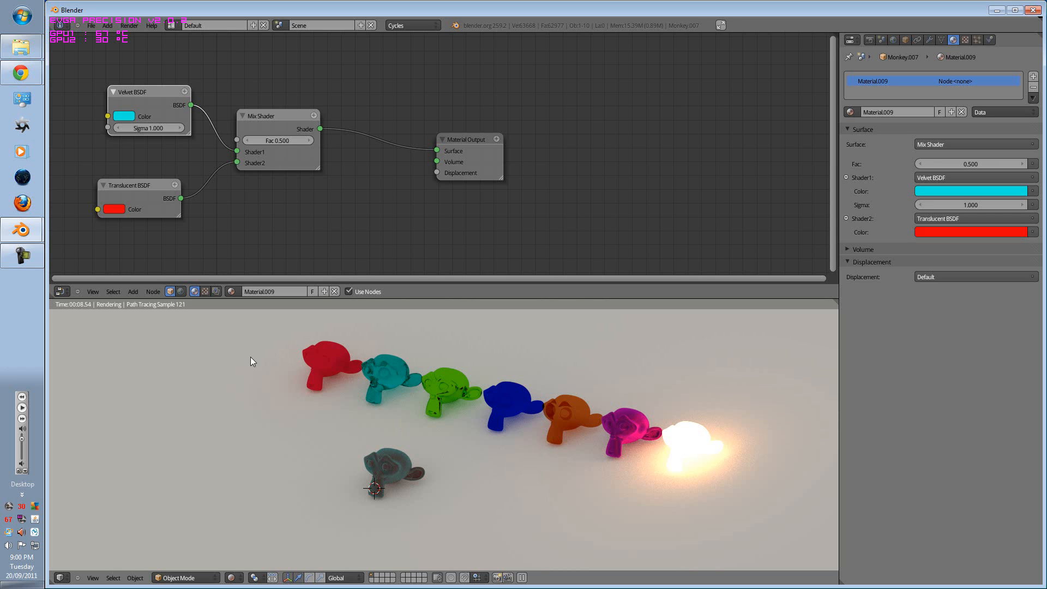
Duplicate the monkey along X and give it an orange Diffuse BSDF material
{"action": "left_click", "coordinate": [91, 26]}
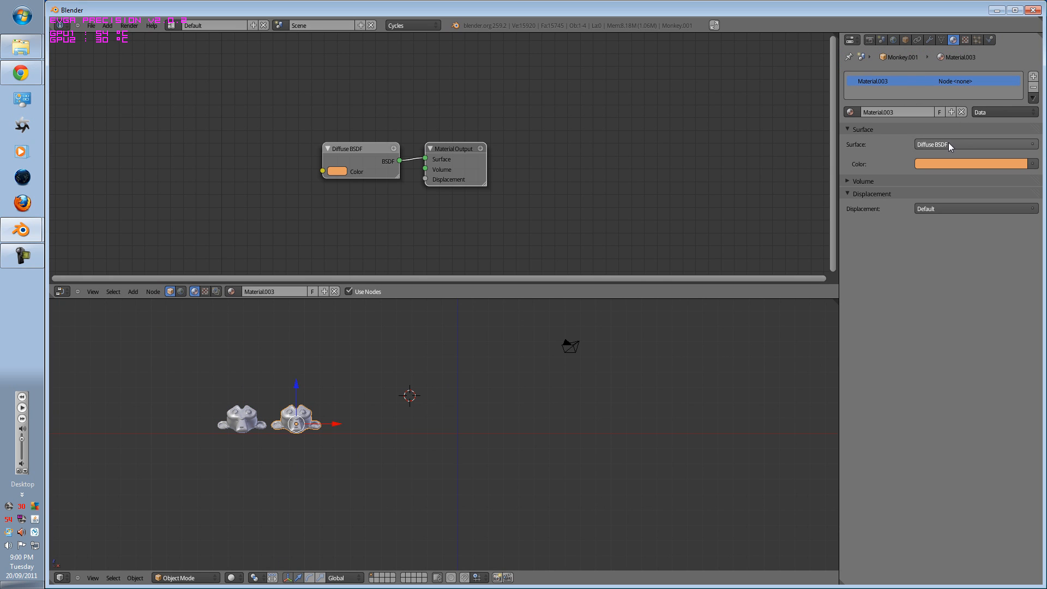
Make the second monkey Glossy and give the third monkey its own Glass material
{"action": "left_click", "coordinate": [973, 144]}
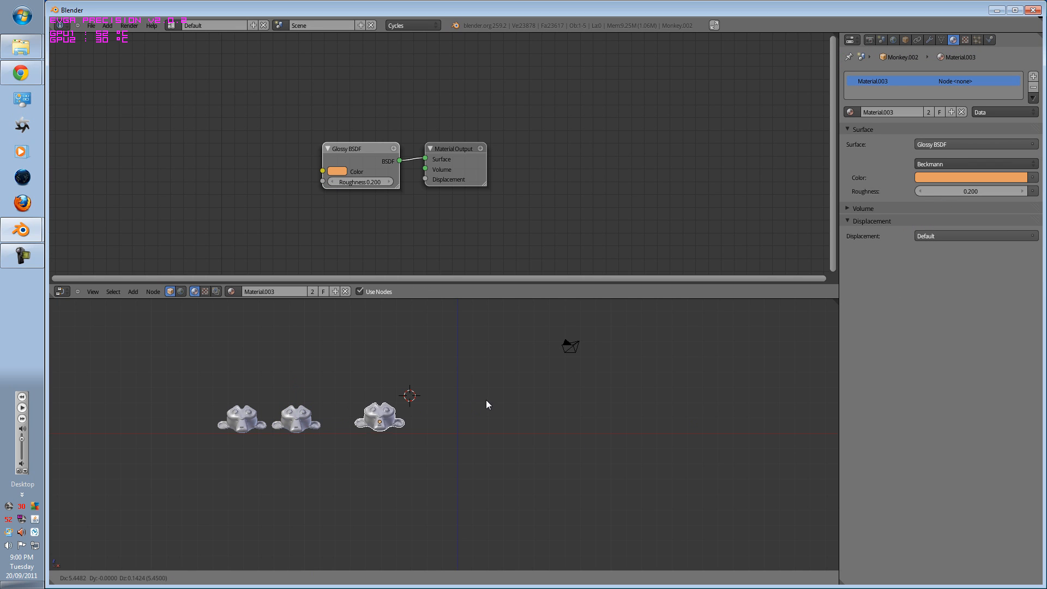
{"action": "left_click", "coordinate": [378, 418]}
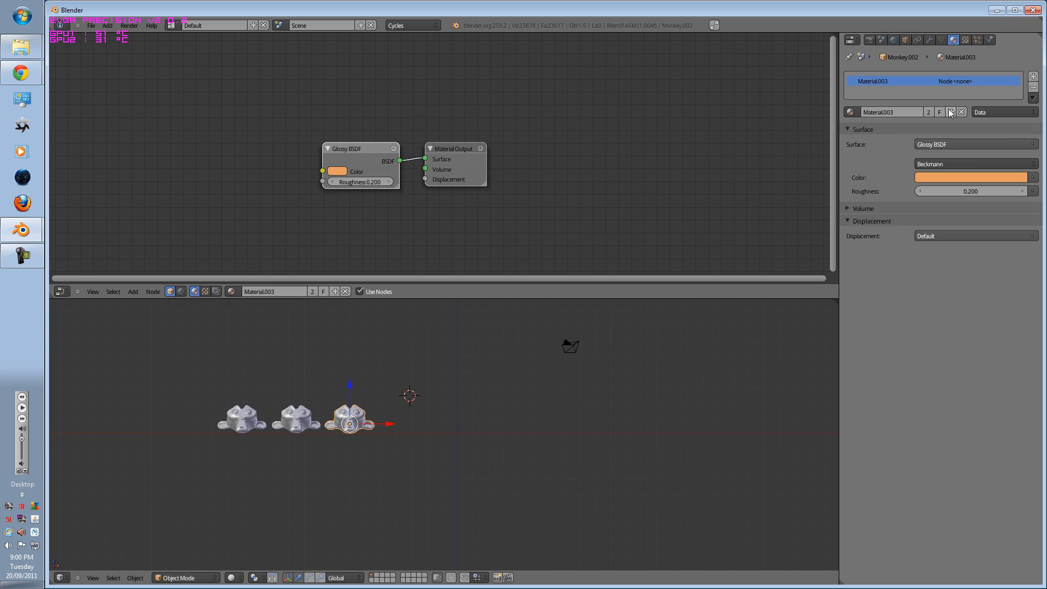
{"action": "left_click", "coordinate": [972, 144]}
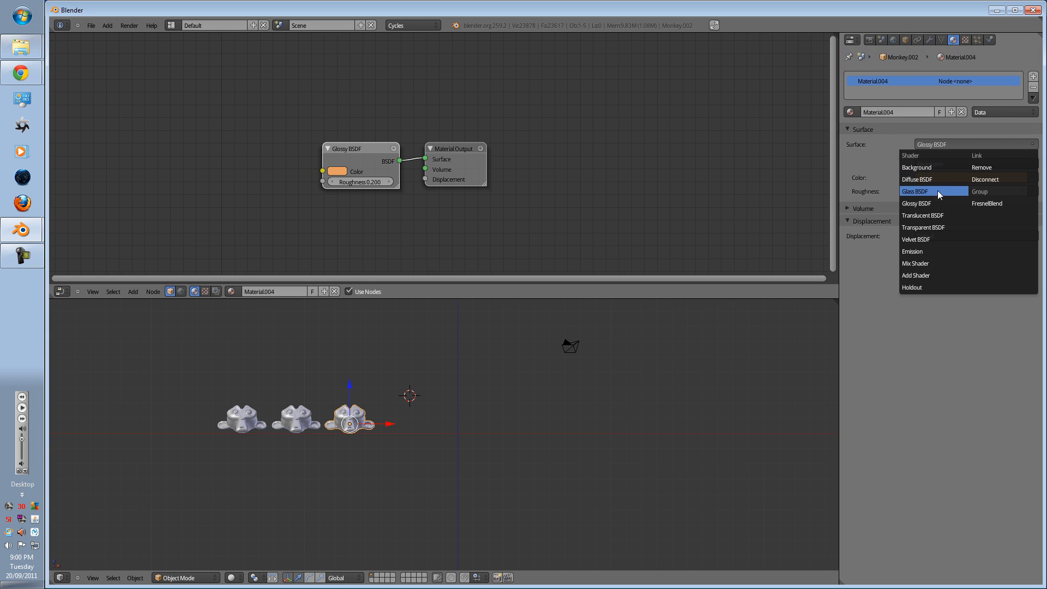
{"action": "left_click", "coordinate": [917, 192]}
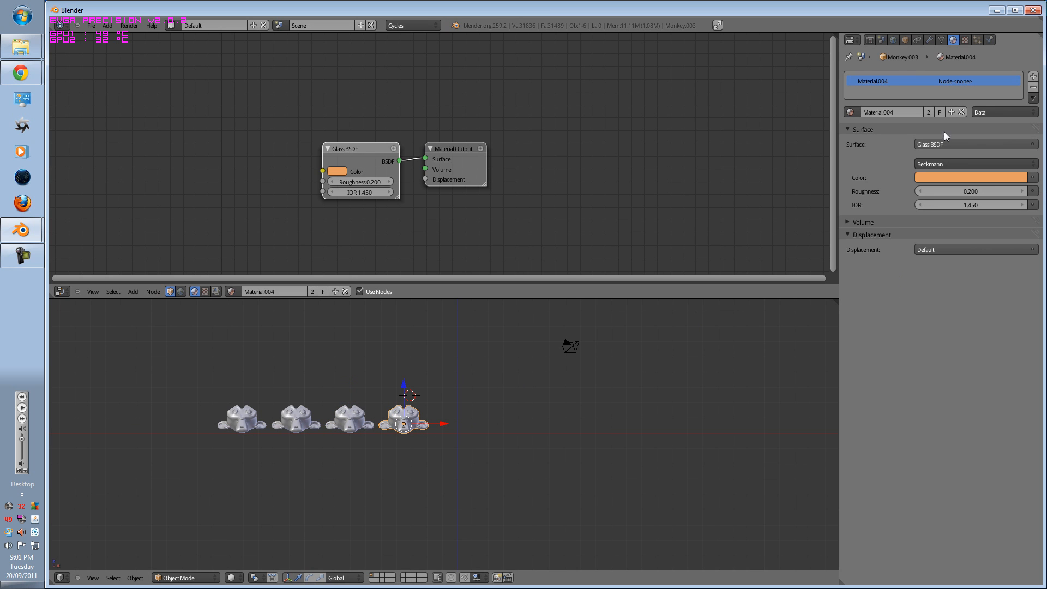
Give the fourth, fifth and sixth monkeys single-user Translucent, Velvet and Emission materials
{"action": "left_click", "coordinate": [973, 143]}
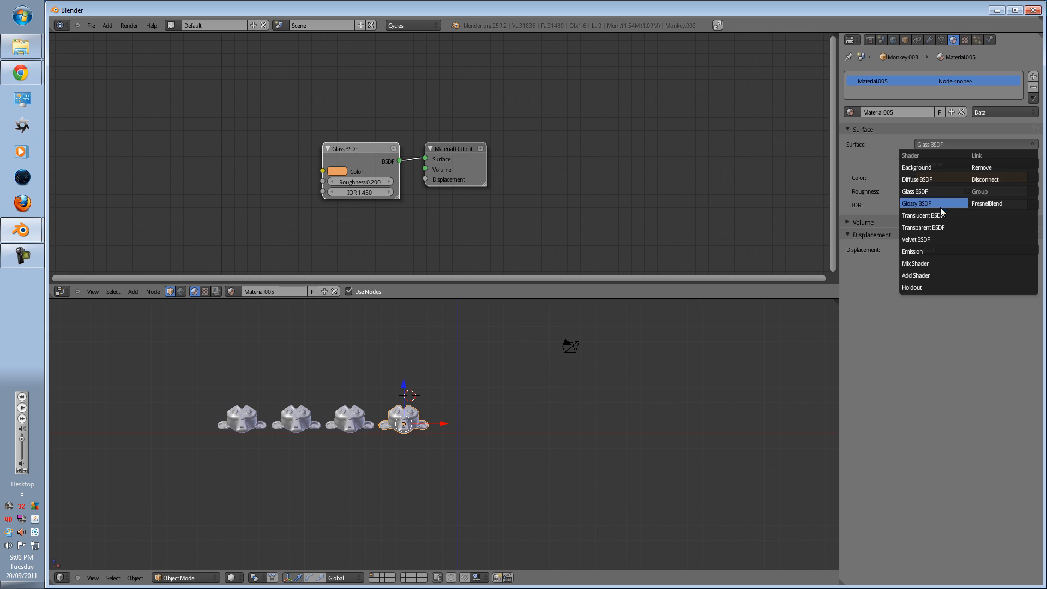
{"action": "left_click", "coordinate": [923, 215]}
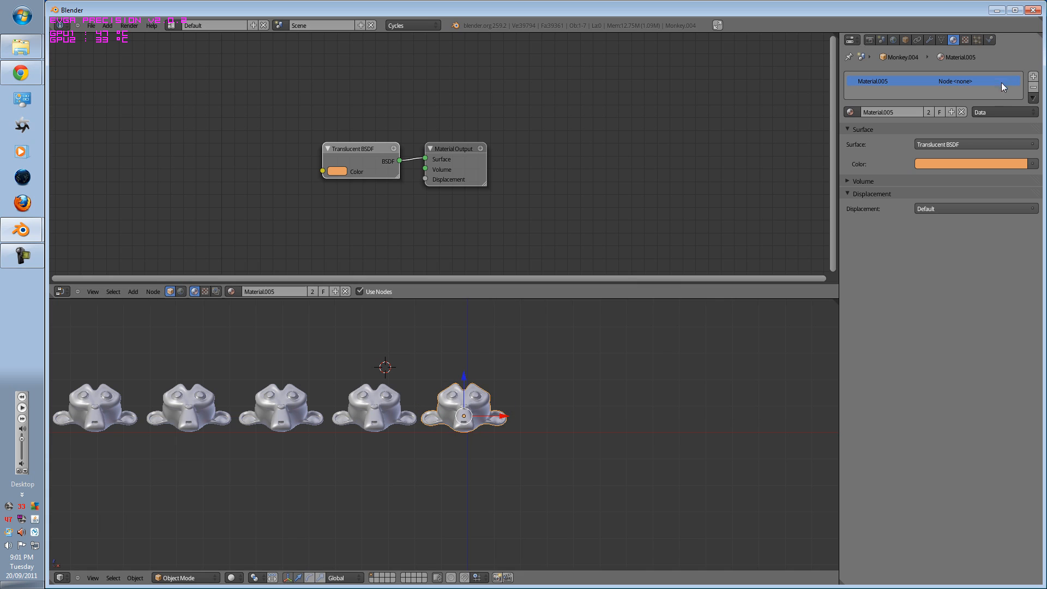
{"action": "left_click", "coordinate": [973, 144]}
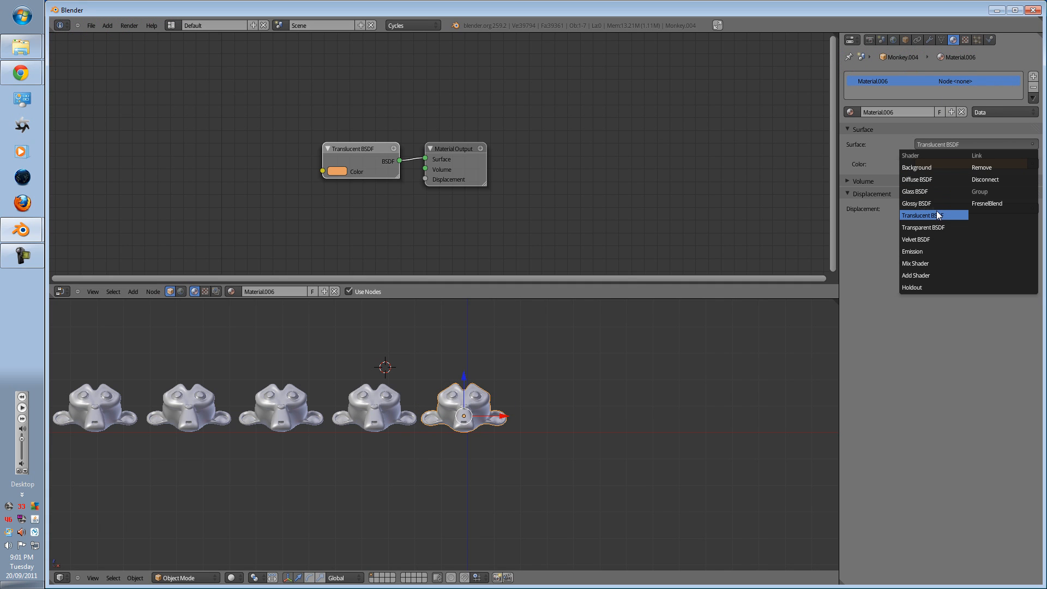
{"action": "mouse_move", "coordinate": [938, 239]}
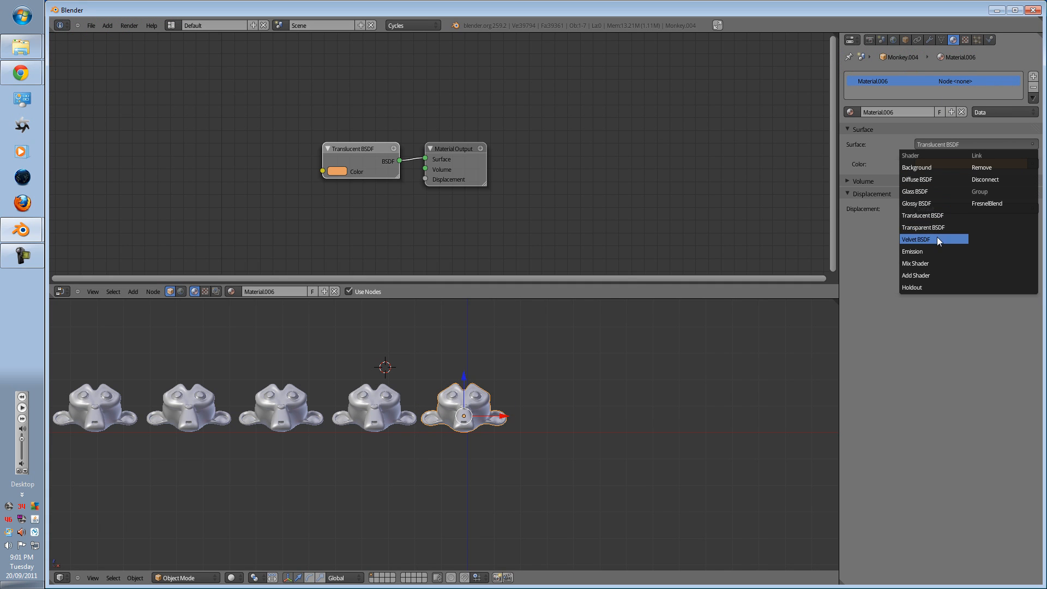
{"action": "left_click", "coordinate": [917, 239]}
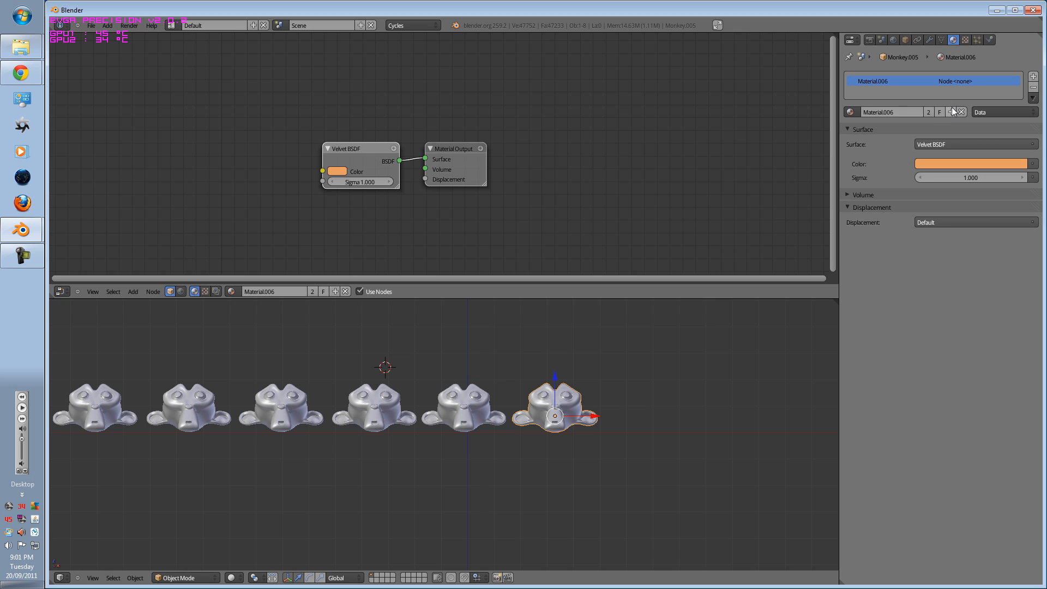
{"action": "left_click", "coordinate": [973, 144]}
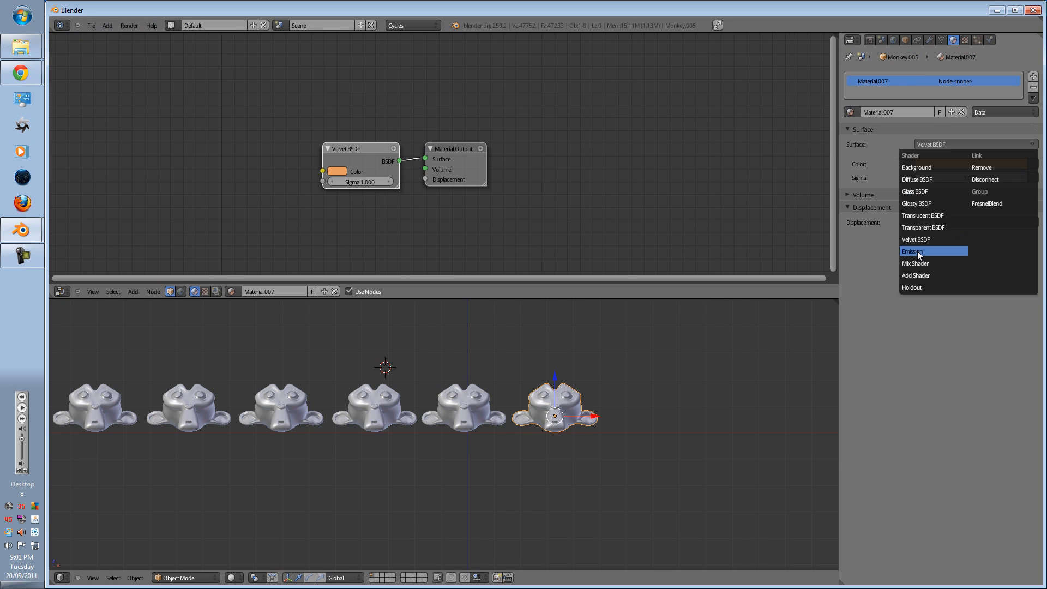
{"action": "left_click", "coordinate": [913, 251]}
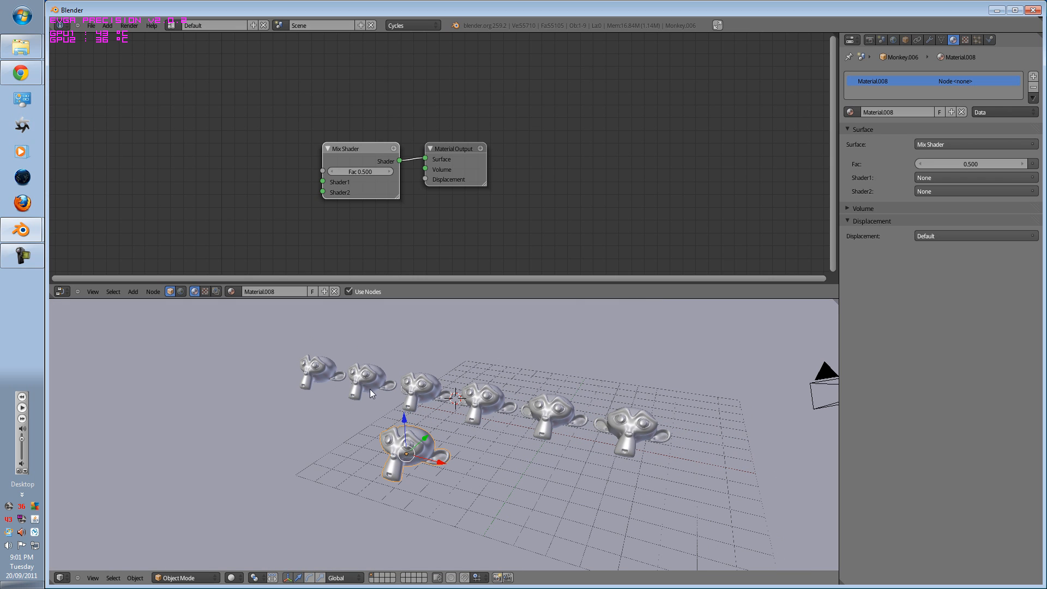
Switch the viewport to Rendered shading and render the Cycles preview on the GPU
{"action": "left_click", "coordinate": [233, 578]}
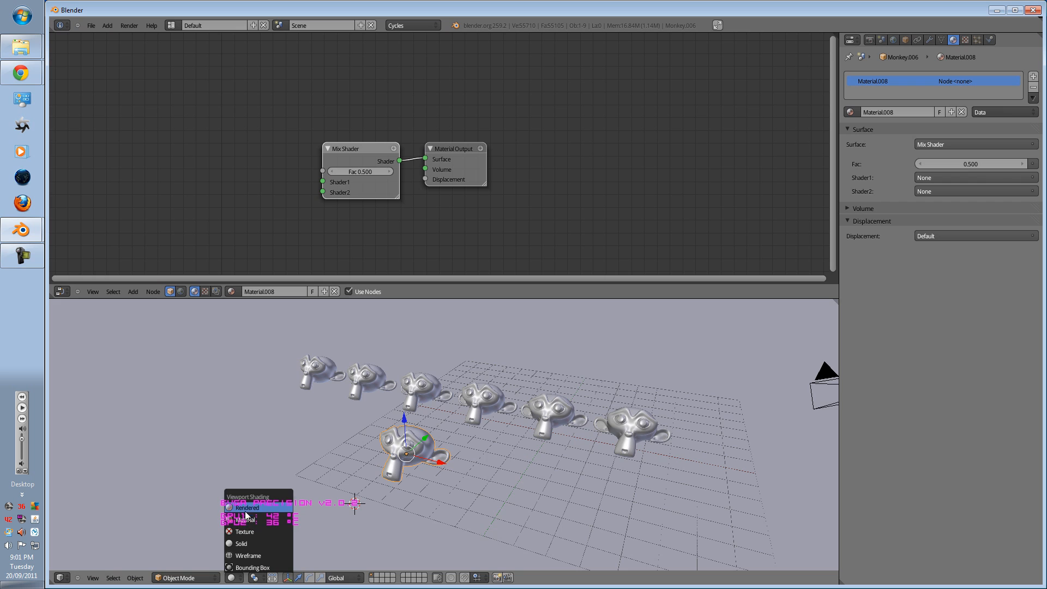
{"action": "left_click", "coordinate": [246, 507]}
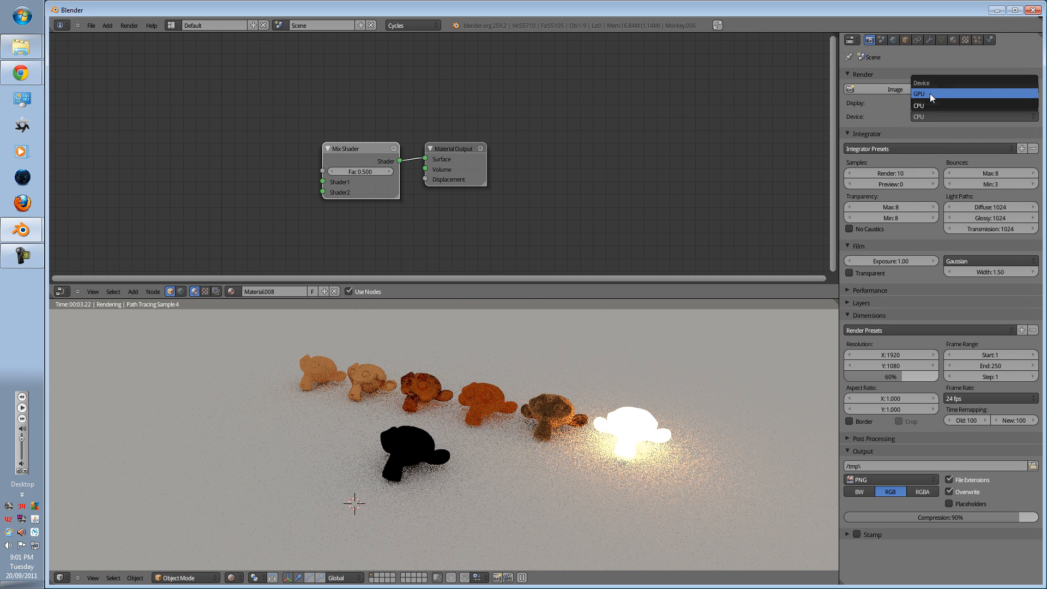
{"action": "left_click", "coordinate": [925, 92]}
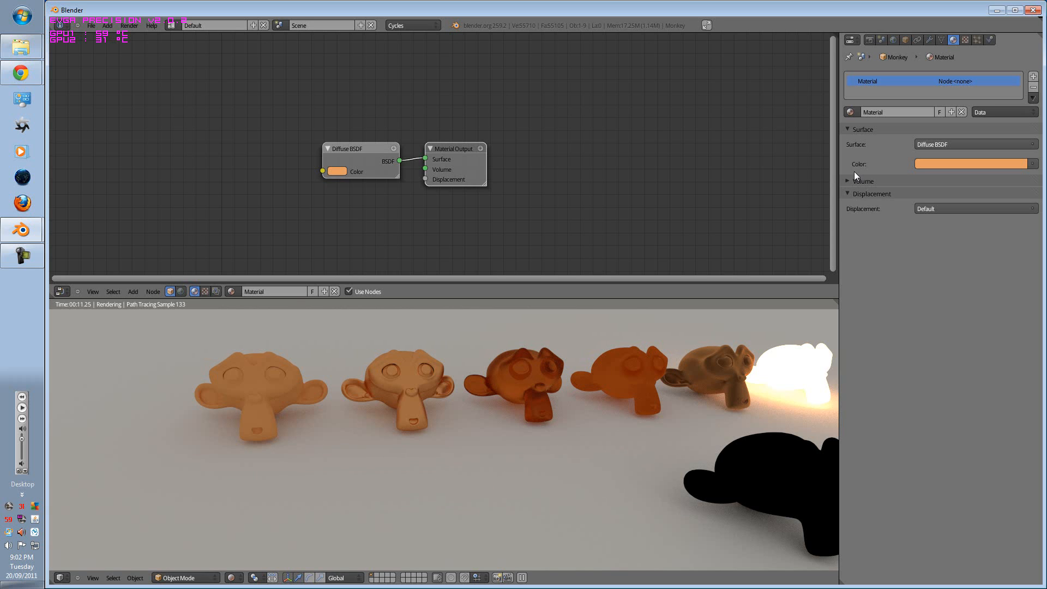
Make the diffuse monkey yellow and settle the glossy monkey on Beckmann distribution, roughness 0.7
{"action": "left_click", "coordinate": [973, 163]}
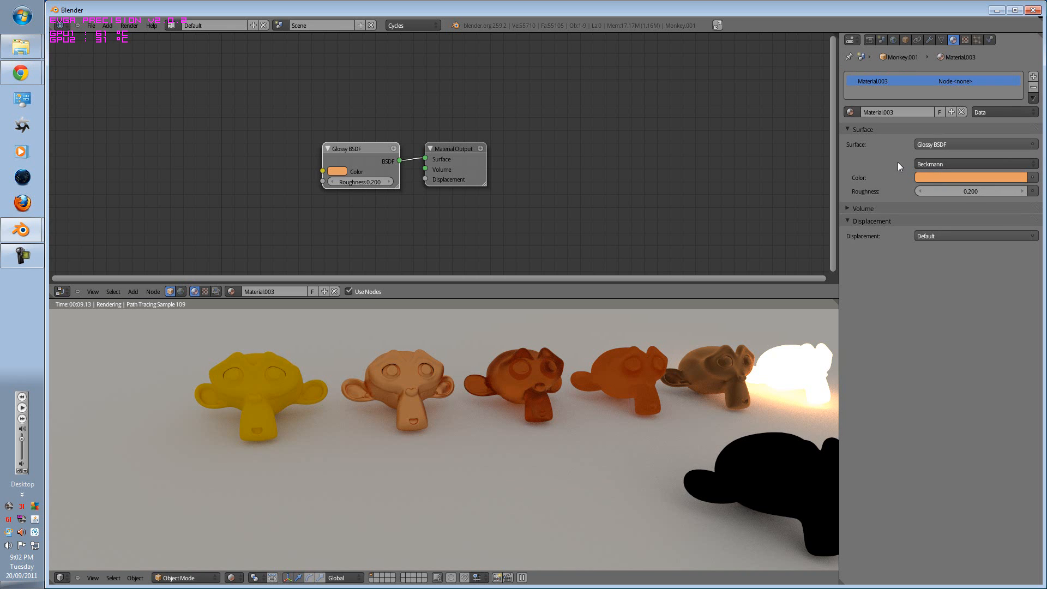
{"action": "left_click", "coordinate": [975, 163]}
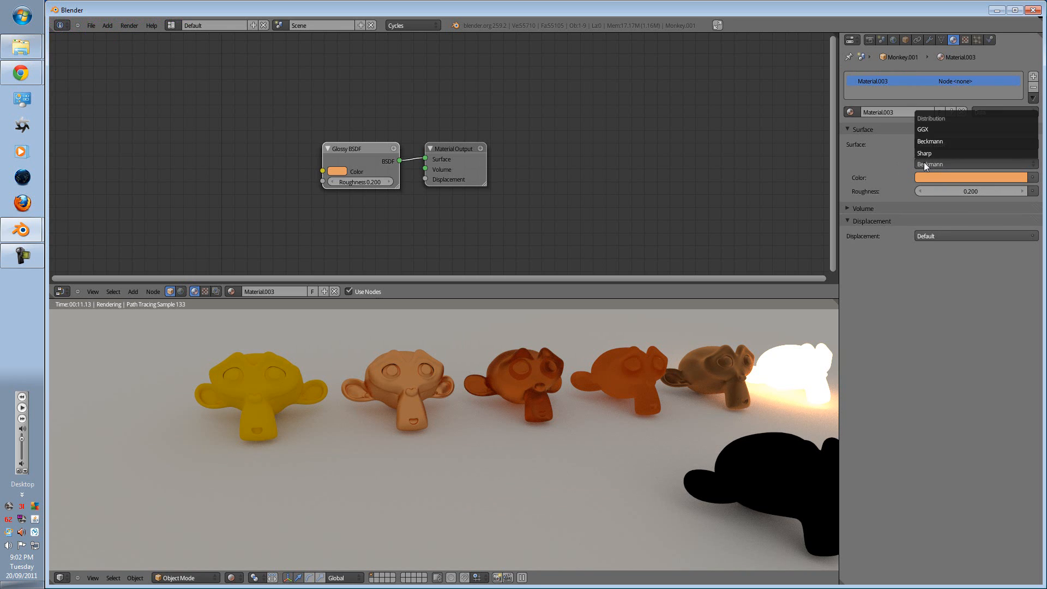
{"action": "left_click", "coordinate": [924, 152]}
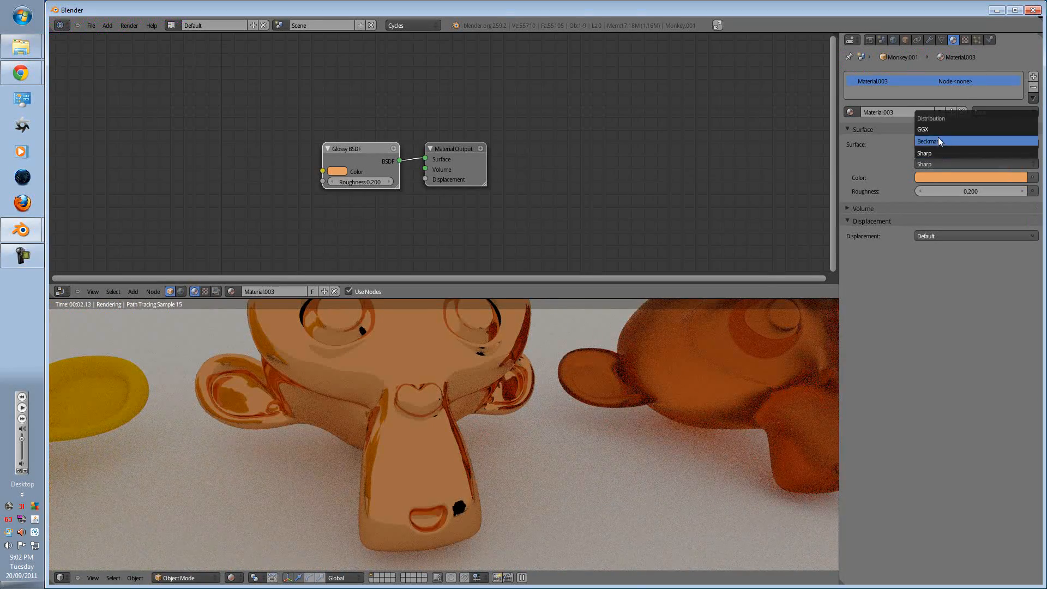
{"action": "left_click", "coordinate": [928, 140]}
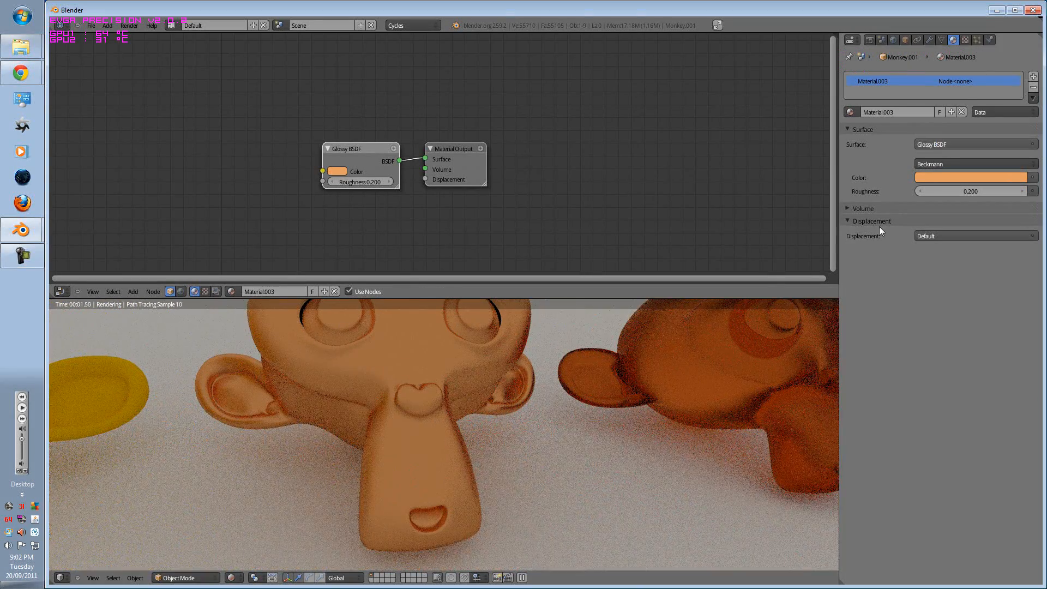
{"action": "left_click", "coordinate": [975, 164]}
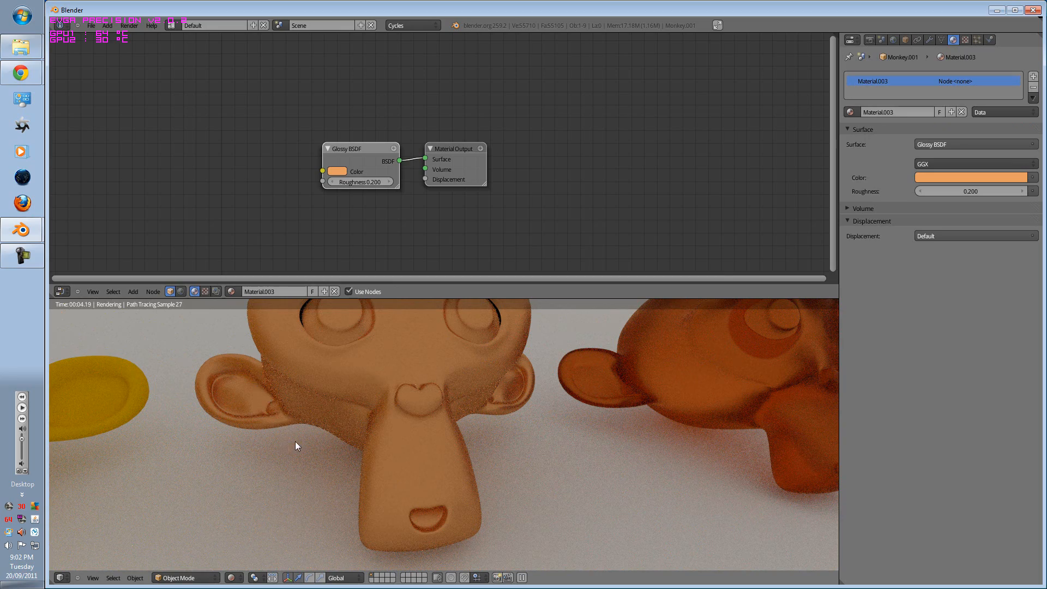
{"action": "left_click", "coordinate": [976, 164]}
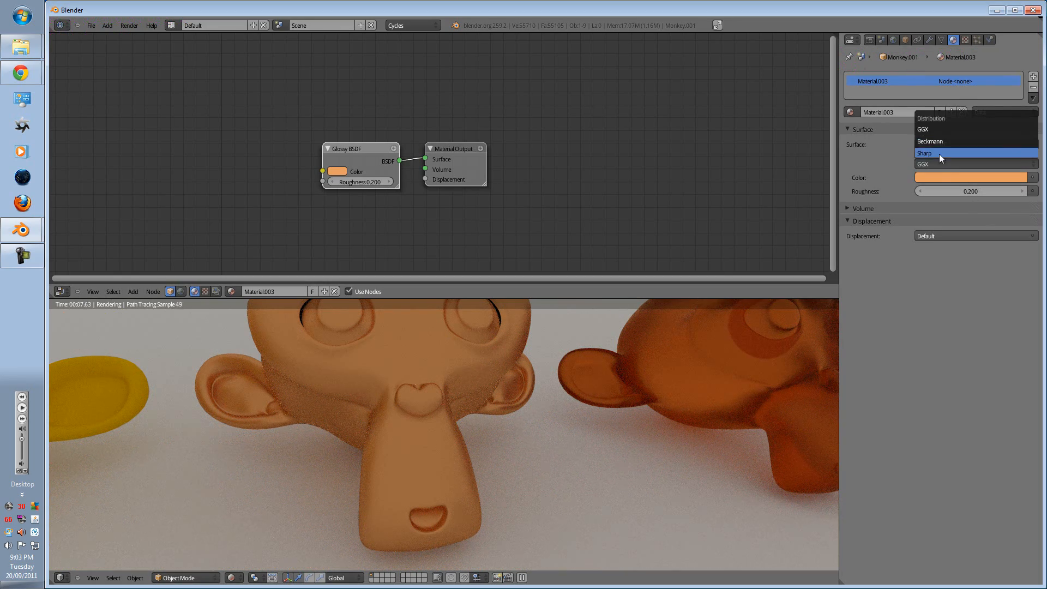
{"action": "left_click", "coordinate": [925, 152]}
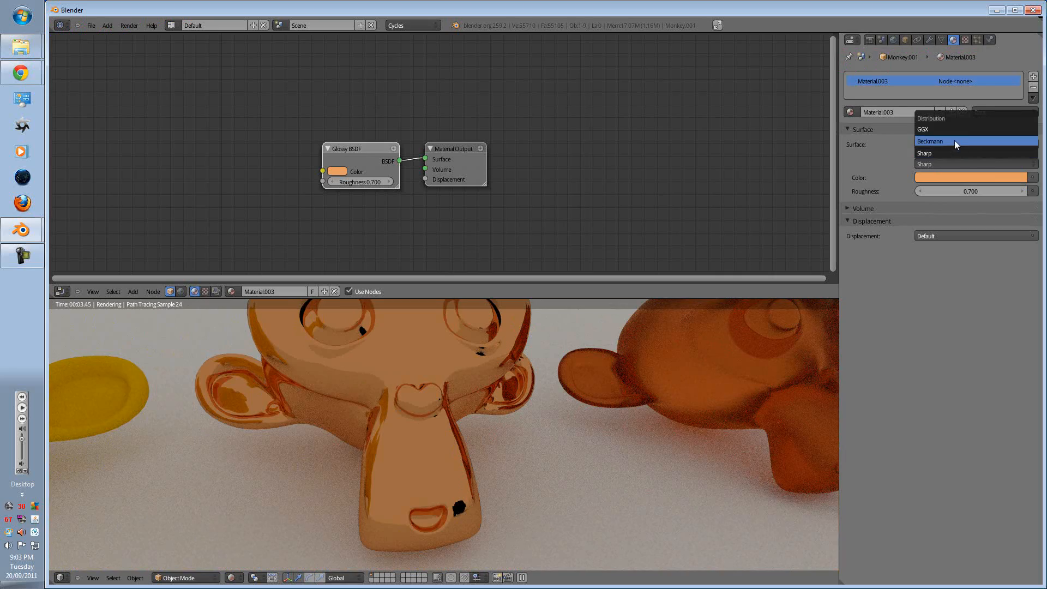
{"action": "left_click", "coordinate": [929, 141]}
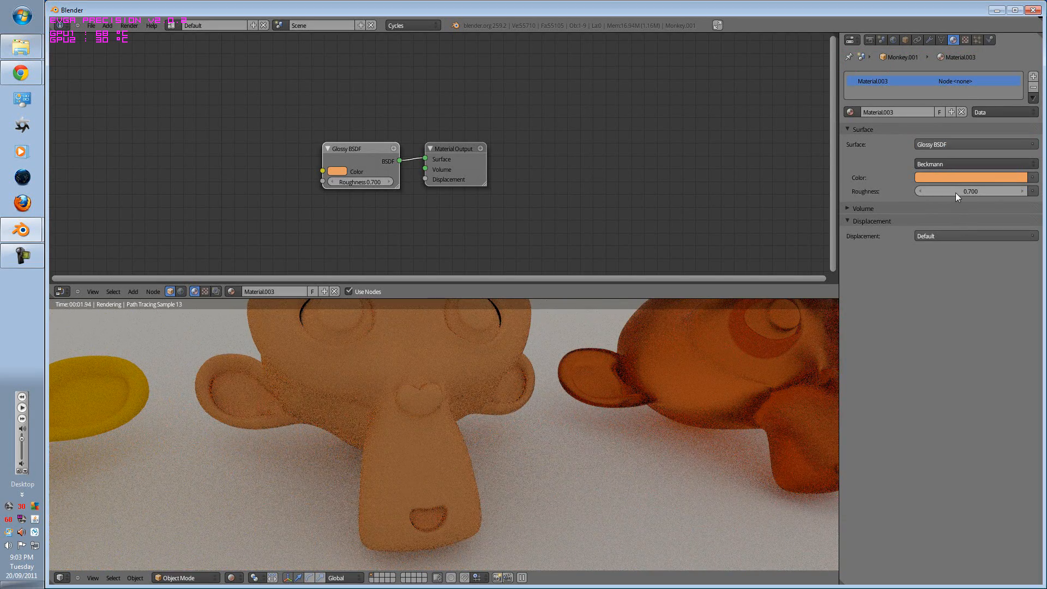
Give the glossy monkey a white mirror finish with Sharp distribution and roughness 0.000
{"action": "left_click_drag", "start_coordinate": [1002, 192], "coordinate": [922, 192]}
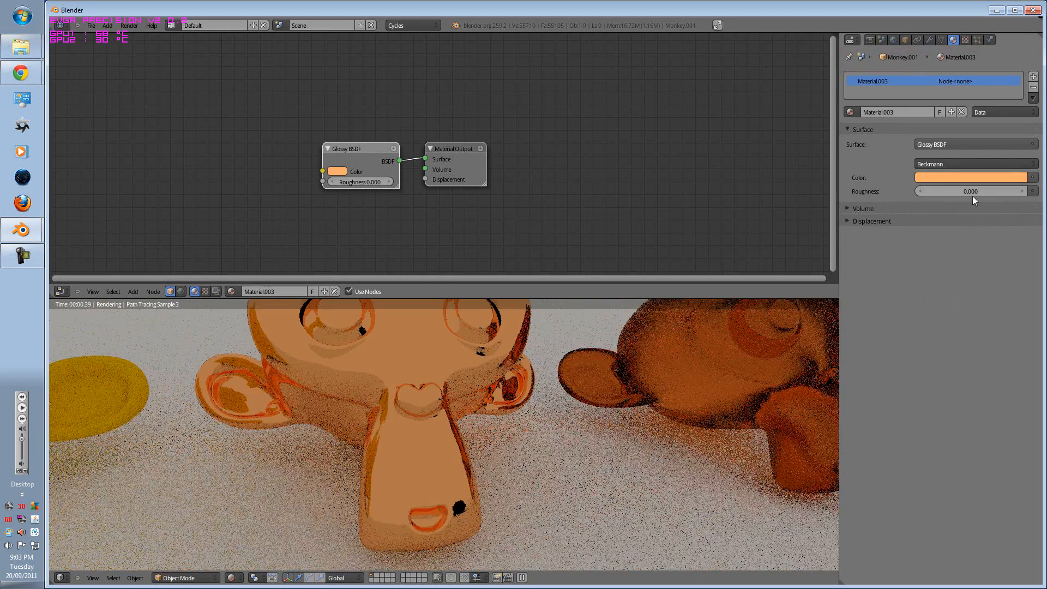
{"action": "left_click", "coordinate": [973, 177]}
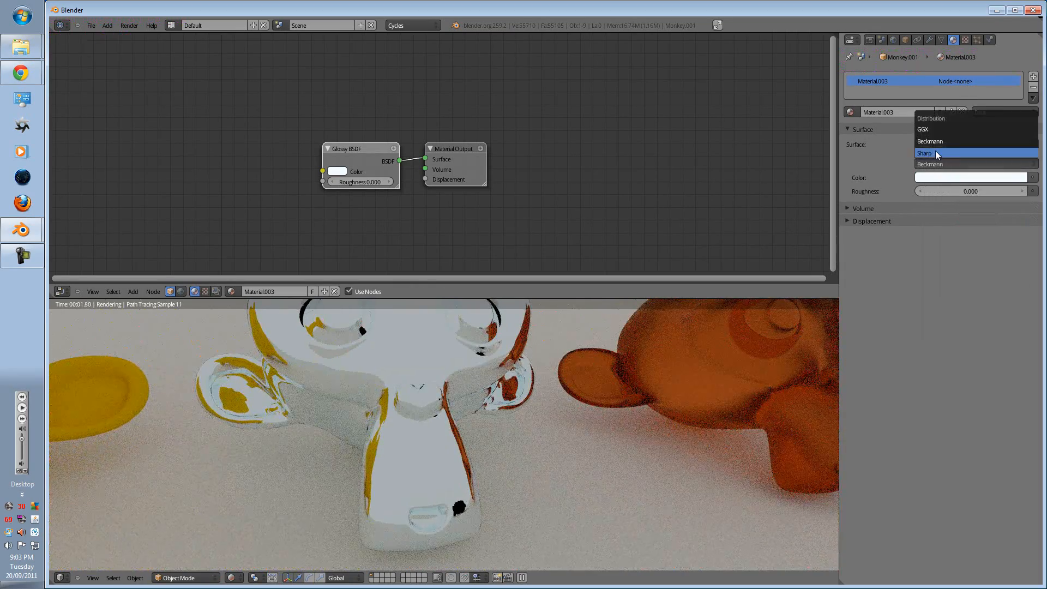
{"action": "left_click", "coordinate": [925, 153]}
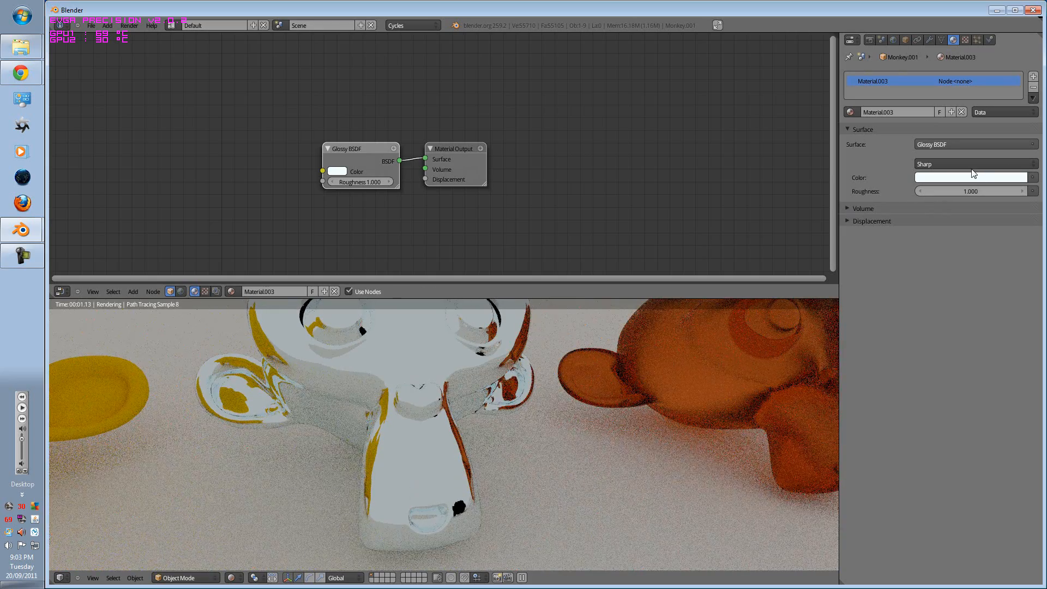
{"action": "left_click", "coordinate": [973, 164]}
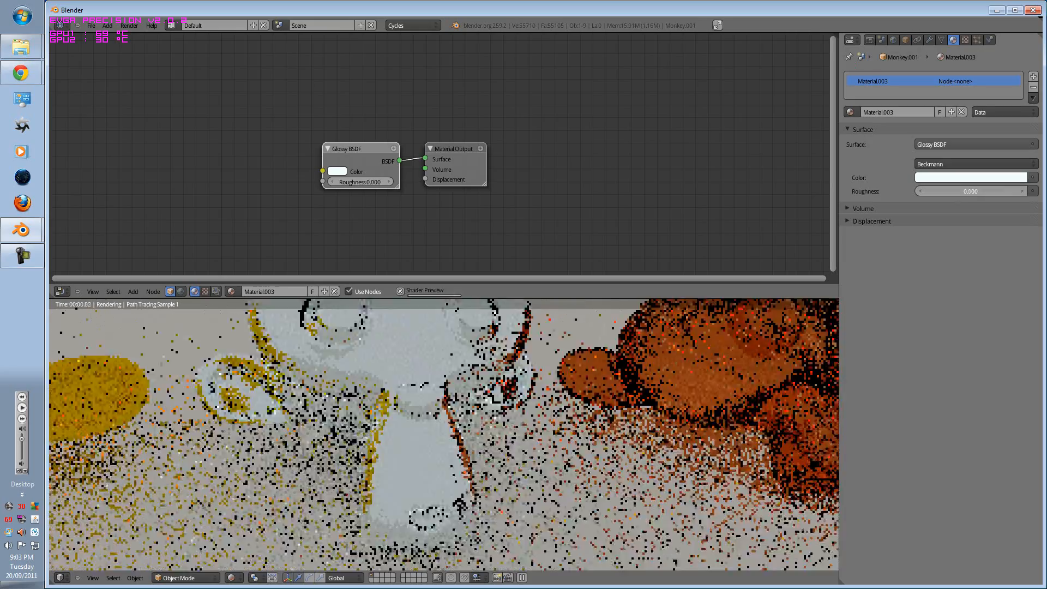
{"action": "left_click_drag", "start_coordinate": [922, 192], "coordinate": [1022, 192]}
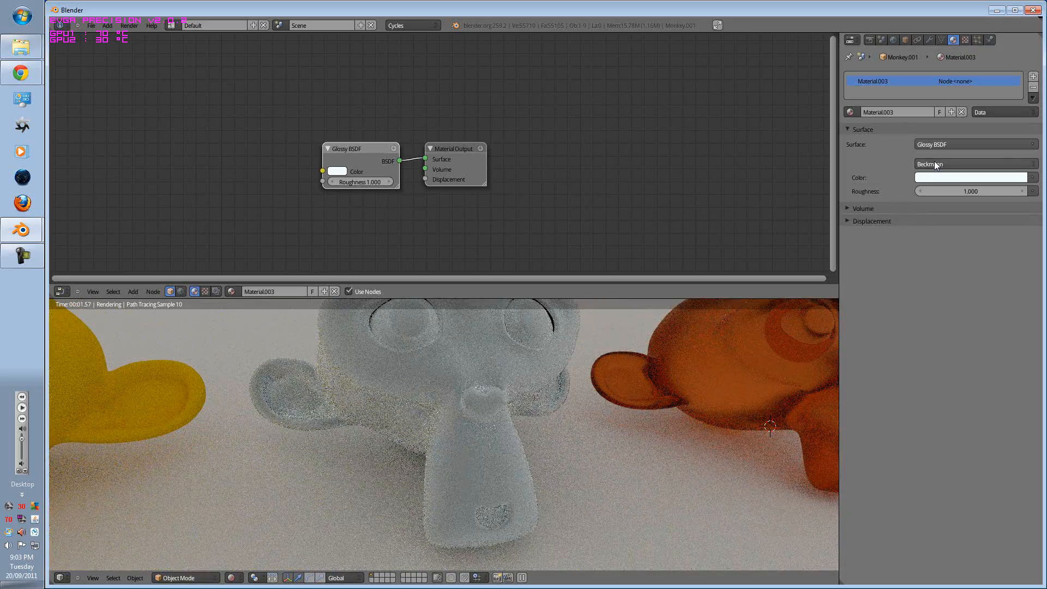
{"action": "left_click", "coordinate": [974, 164]}
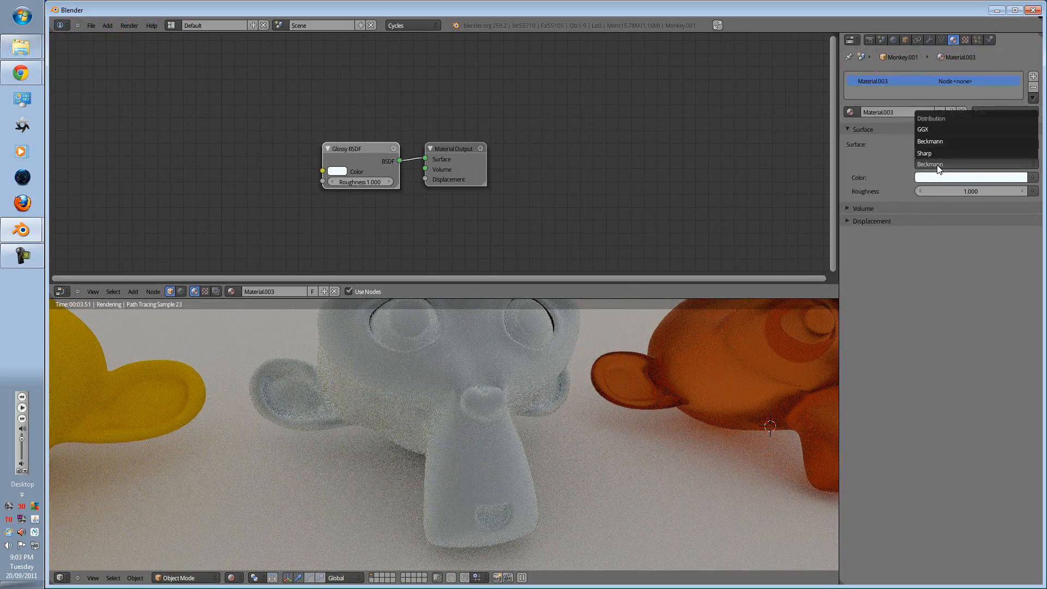
{"action": "left_click", "coordinate": [924, 153]}
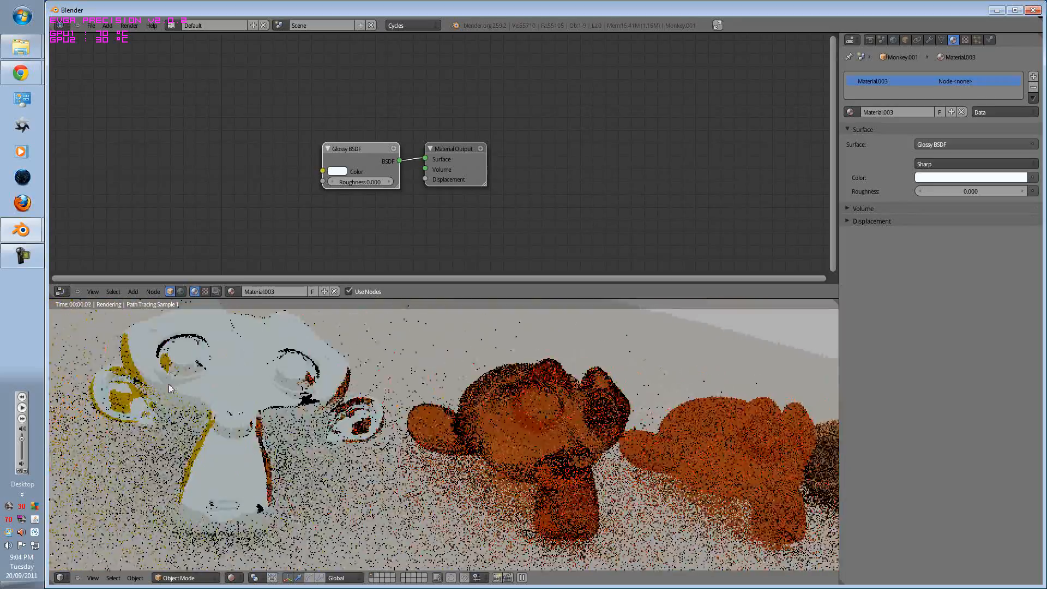
Make the glass monkey green with Beckmann distribution and roughness 0.200
{"action": "left_click", "coordinate": [974, 144]}
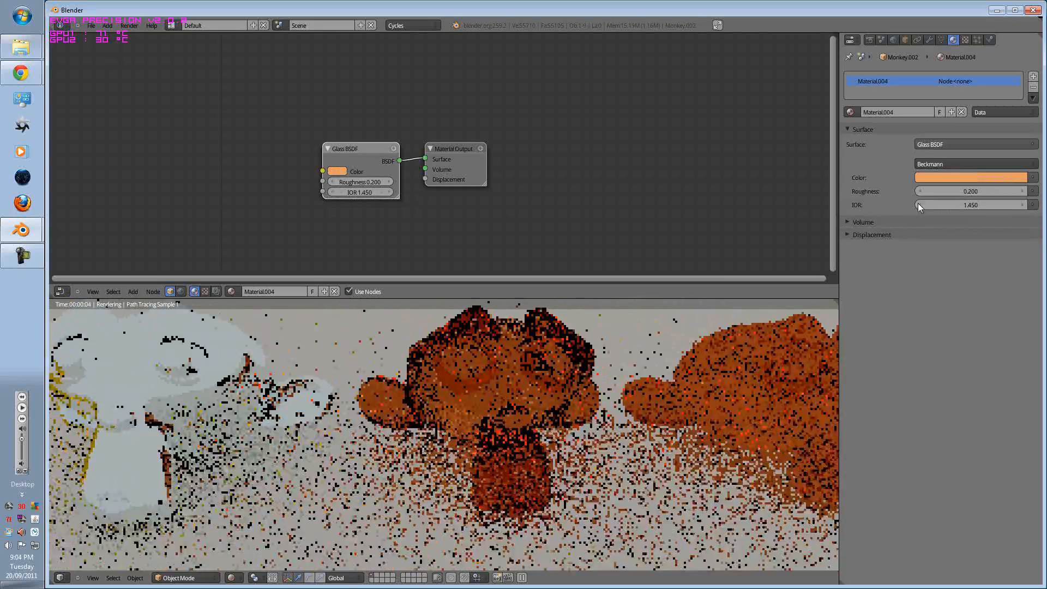
{"action": "left_click", "coordinate": [974, 164]}
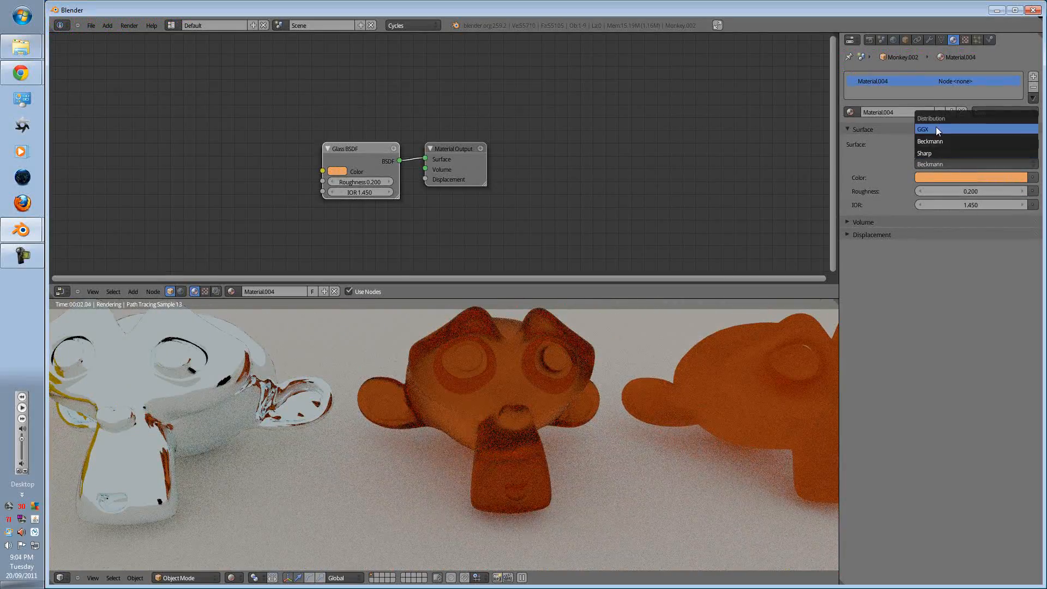
{"action": "left_click", "coordinate": [923, 128]}
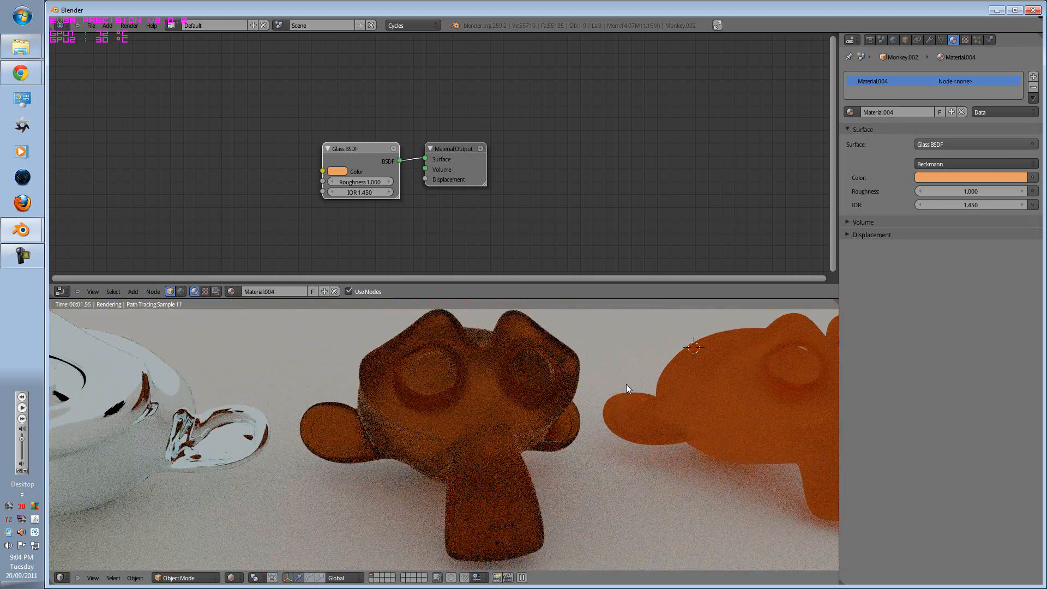
{"action": "left_click", "coordinate": [973, 177]}
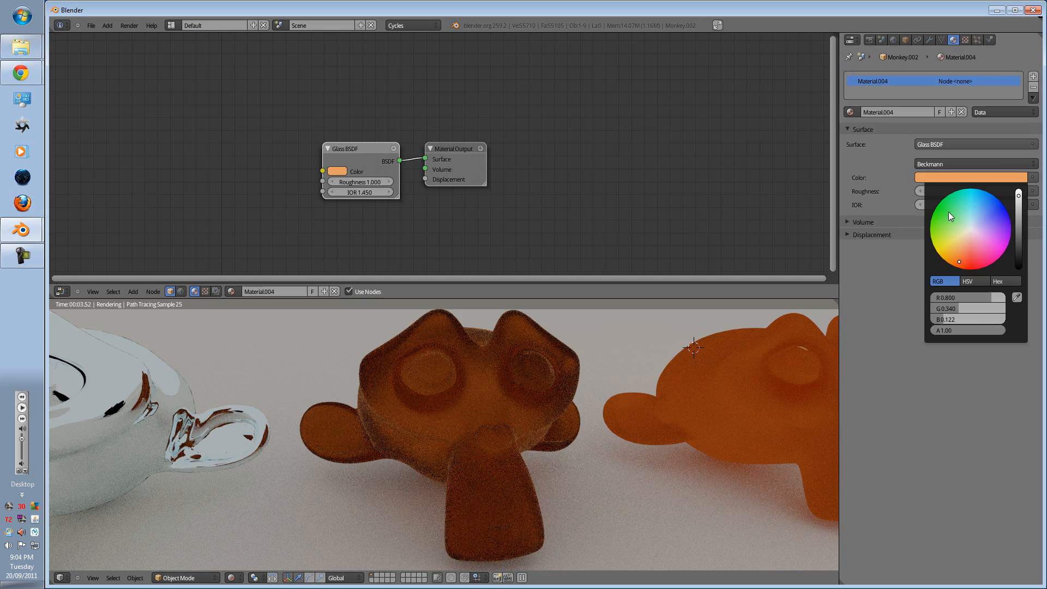
{"action": "left_click", "coordinate": [932, 213]}
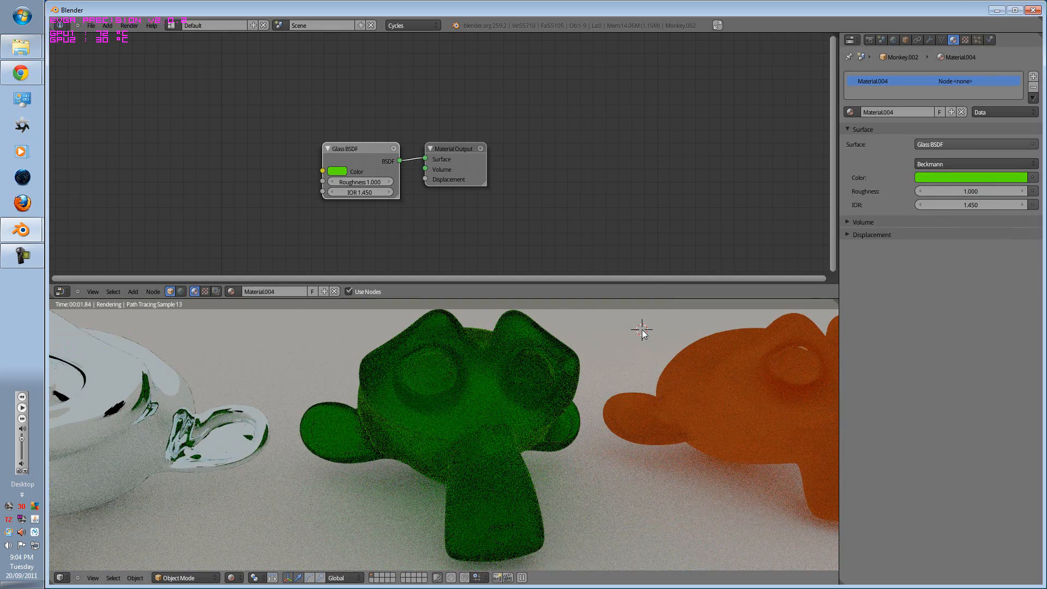
{"action": "left_click_drag", "start_coordinate": [969, 192], "coordinate": [922, 192]}
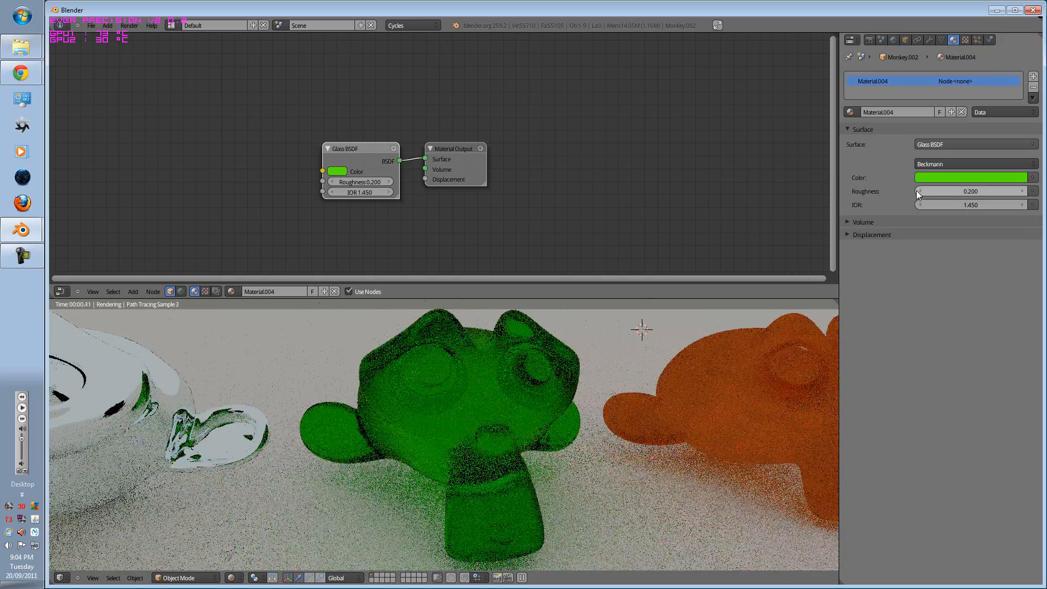
Tune the glass Roughness and IOR values, ending at roughness 0.000 and IOR 1.600
{"action": "left_click_drag", "start_coordinate": [948, 192], "coordinate": [982, 192]}
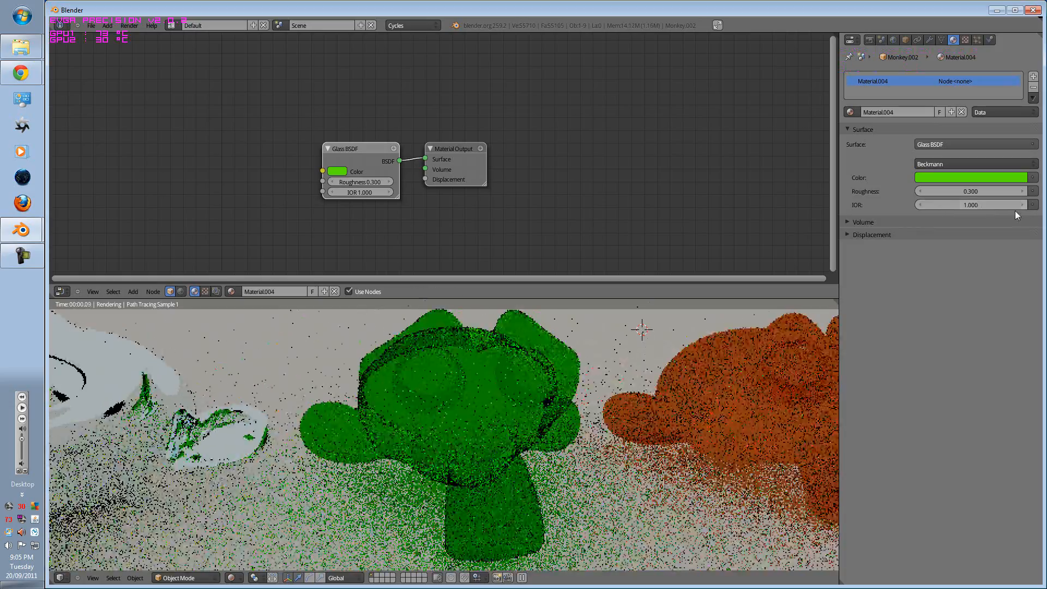
{"action": "left_click_drag", "start_coordinate": [935, 204], "coordinate": [1015, 205]}
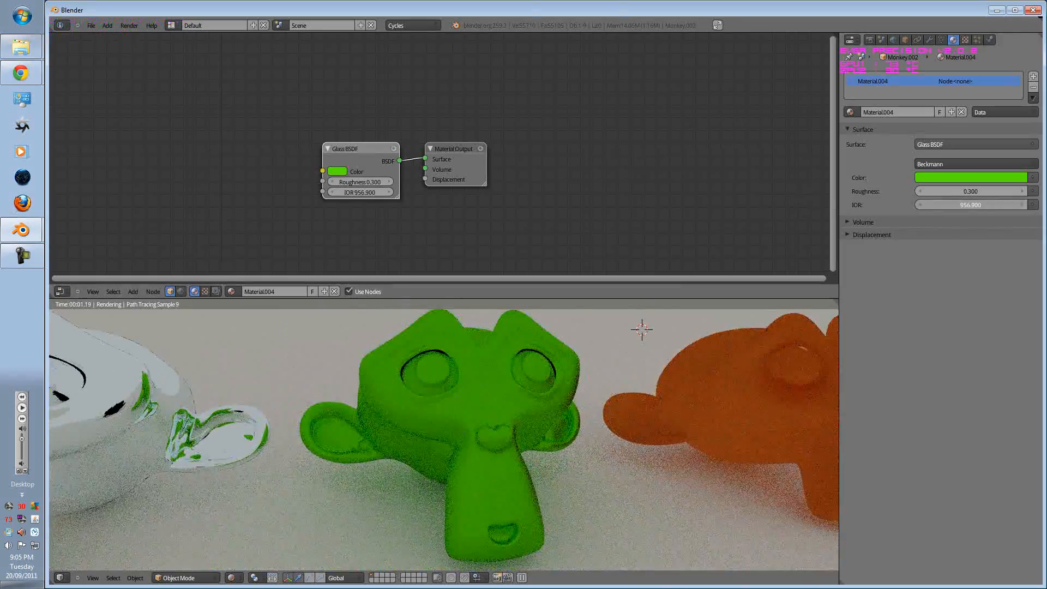
{"action": "left_click", "coordinate": [970, 205]}
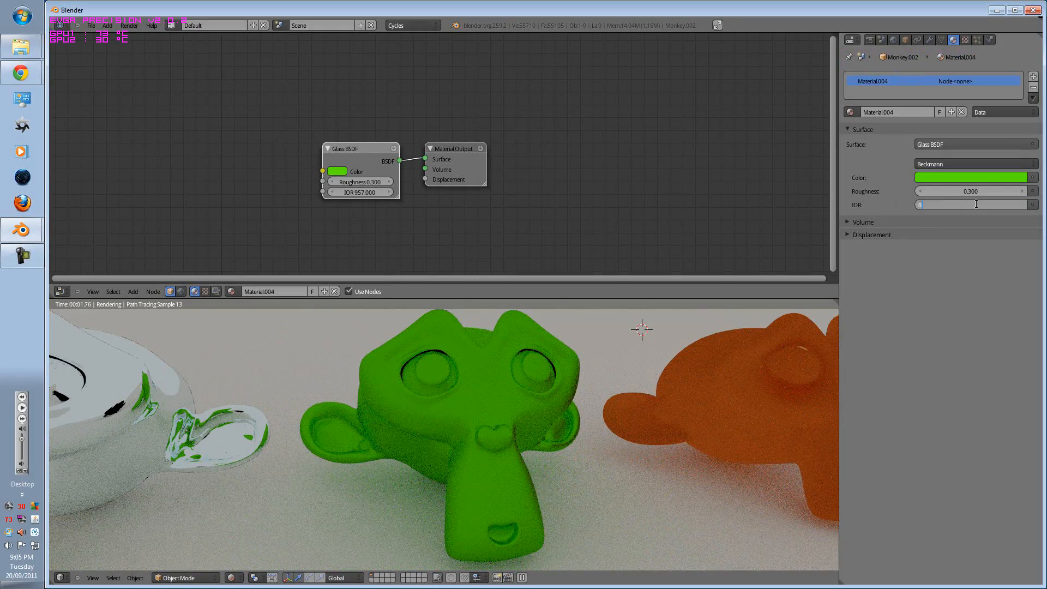
{"action": "type", "text": "1.000"}
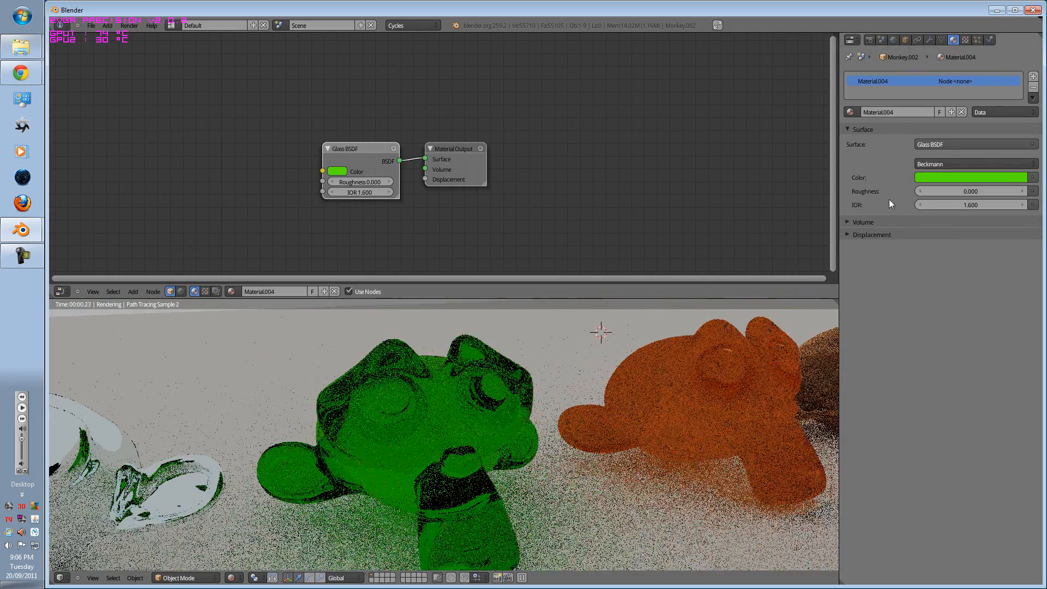
Make the glass white and push its IOR to 2.5, then settle at 1.9
{"action": "left_click", "coordinate": [972, 177]}
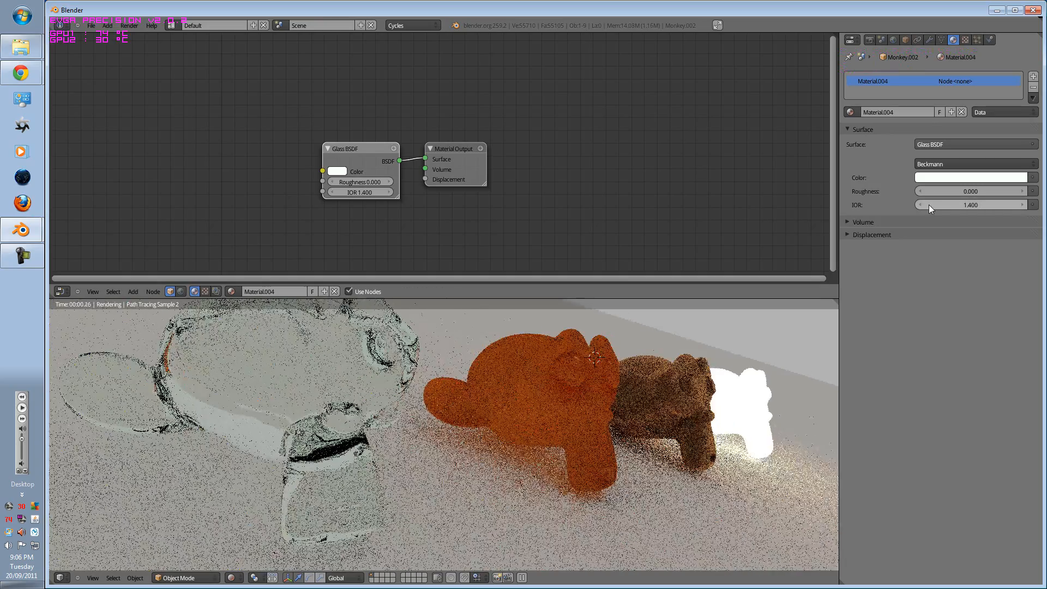
{"action": "left_click_drag", "start_coordinate": [969, 205], "coordinate": [1022, 205]}
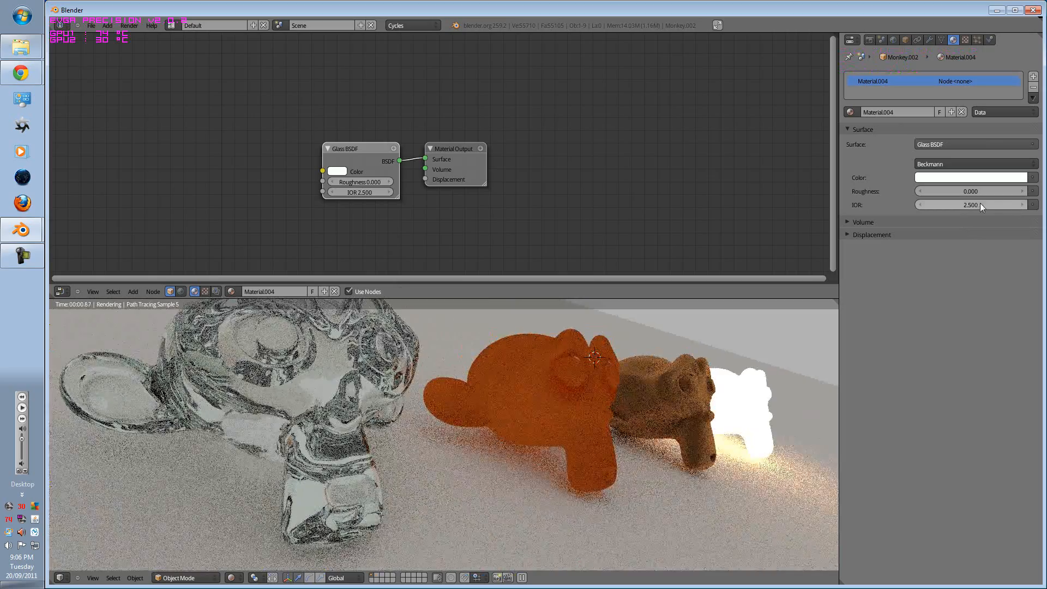
{"action": "left_click_drag", "start_coordinate": [975, 205], "coordinate": [962, 205]}
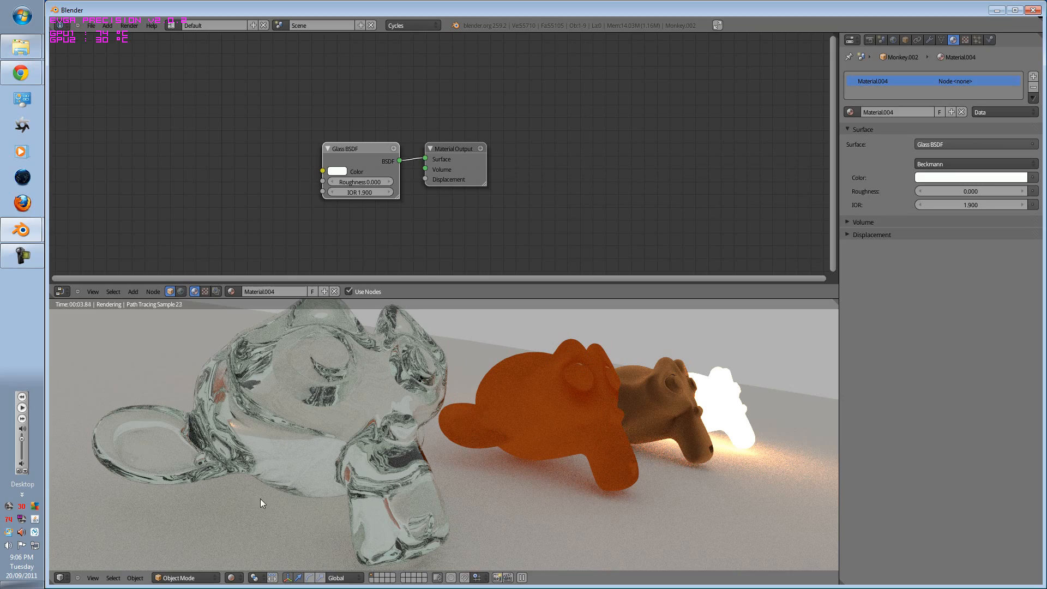
{"action": "mouse_move", "coordinate": [501, 442]}
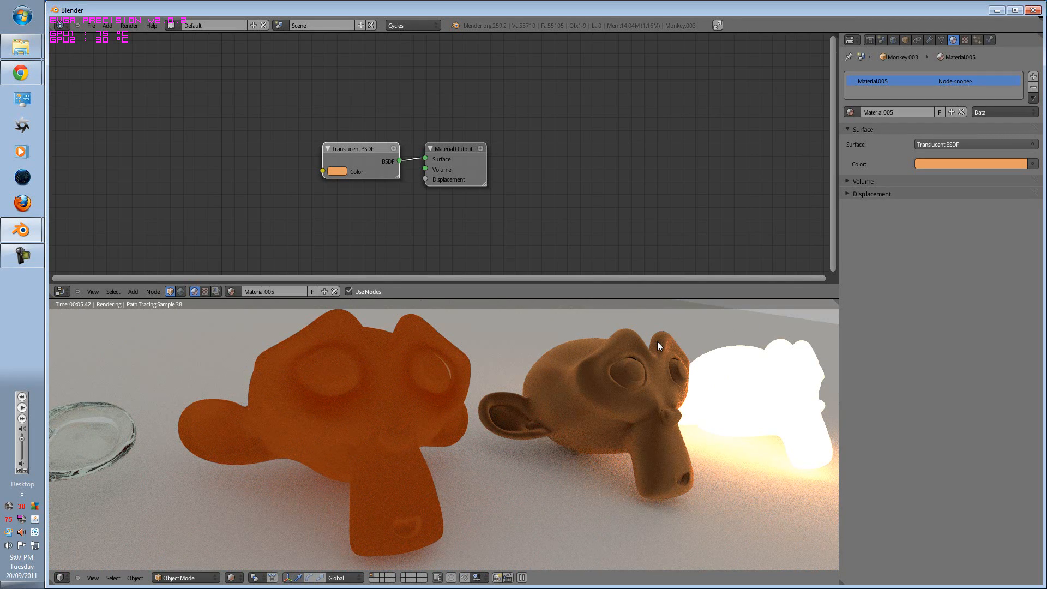
Select the velvet monkey to show its orange Velvet BSDF material with sigma 1.000
{"action": "left_click", "coordinate": [975, 144]}
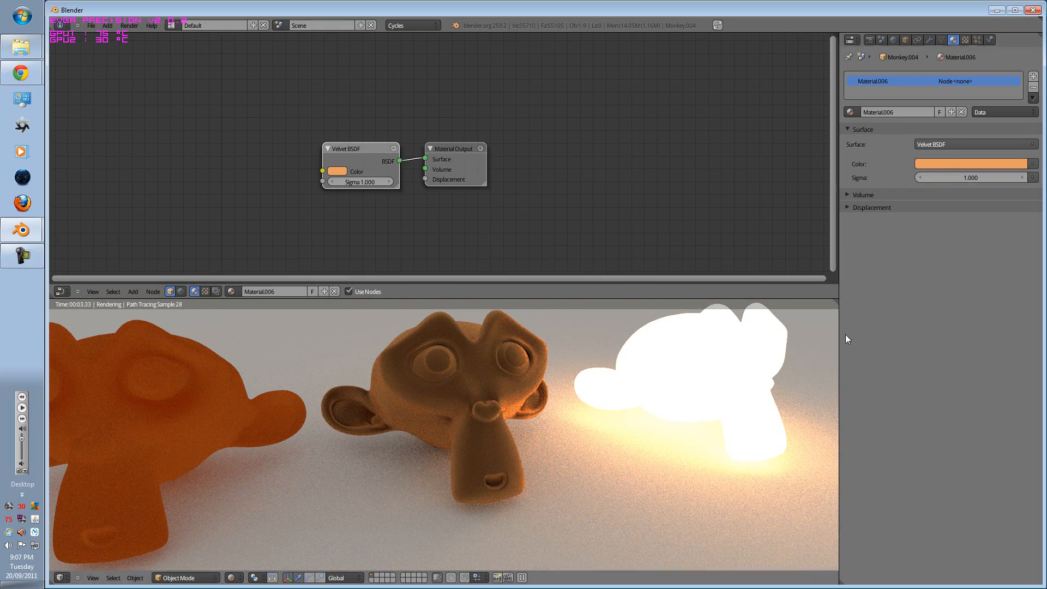
Recolour the Velvet BSDF cyan and lower its Sigma to 0.600
{"action": "left_click", "coordinate": [973, 163]}
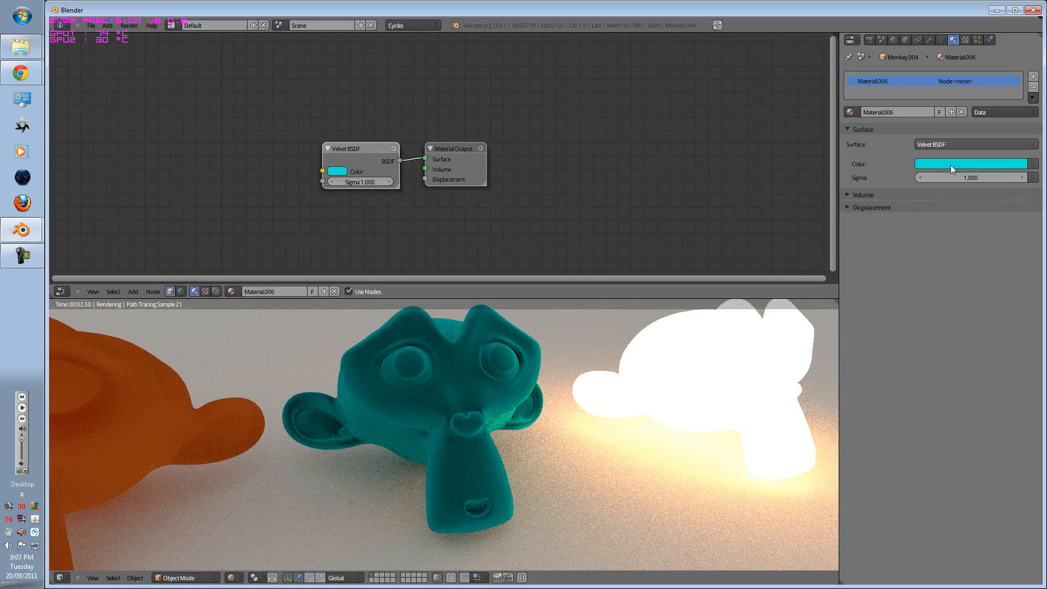
{"action": "left_click", "coordinate": [973, 163]}
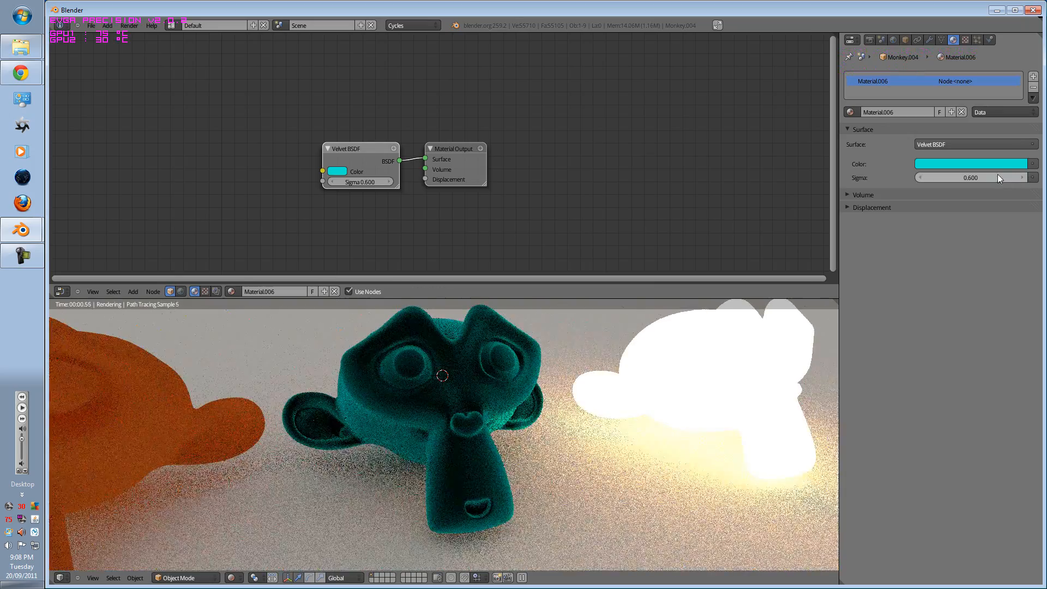
{"action": "left_click", "coordinate": [973, 163]}
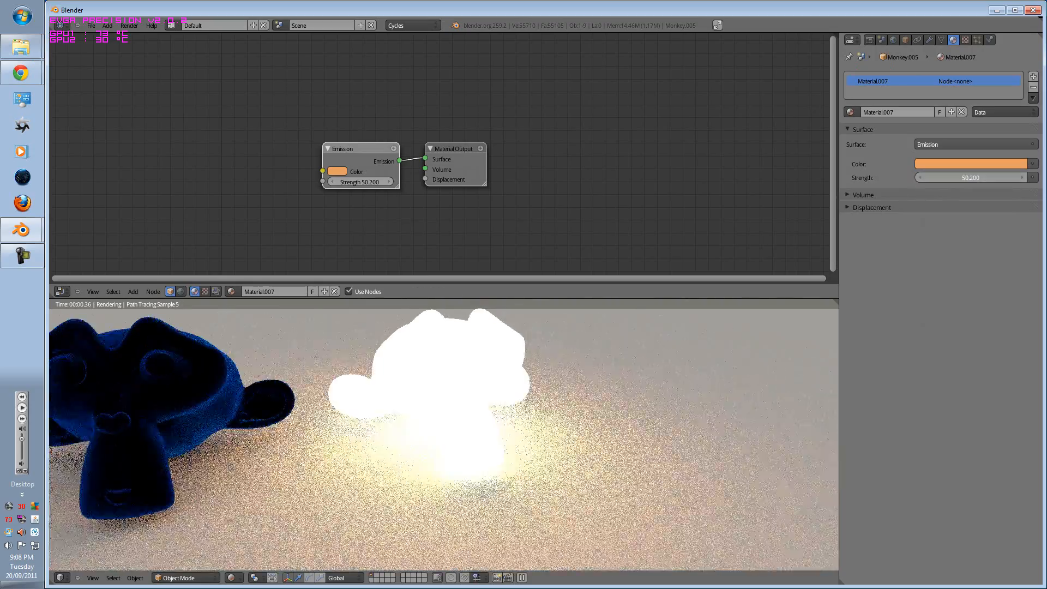
Raise the emission strength to about 100.820 and set the emission colour to white
{"action": "left_click_drag", "start_coordinate": [955, 177], "coordinate": [1019, 177]}
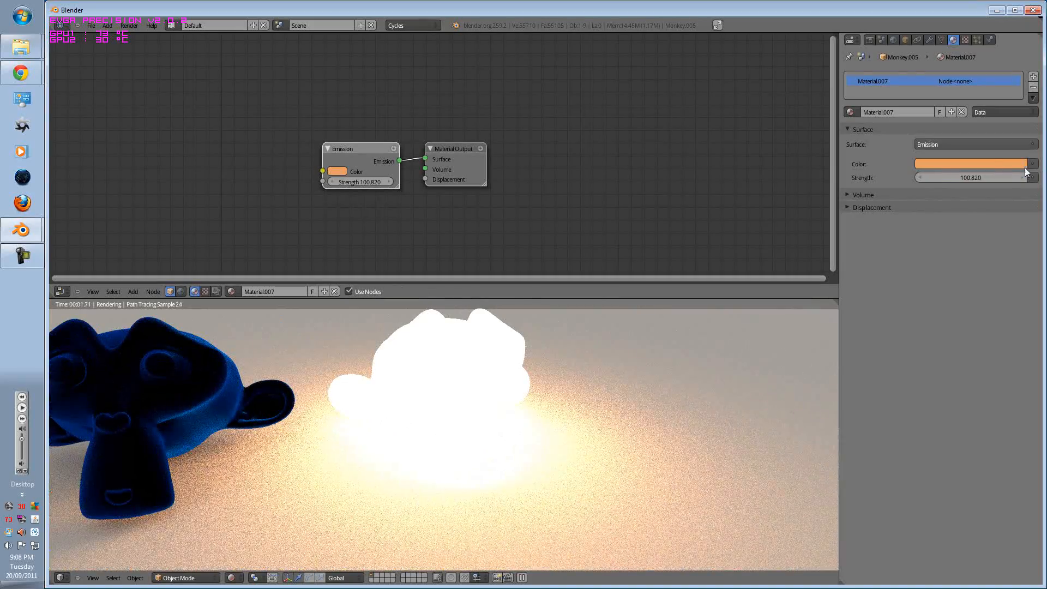
{"action": "left_click", "coordinate": [972, 164]}
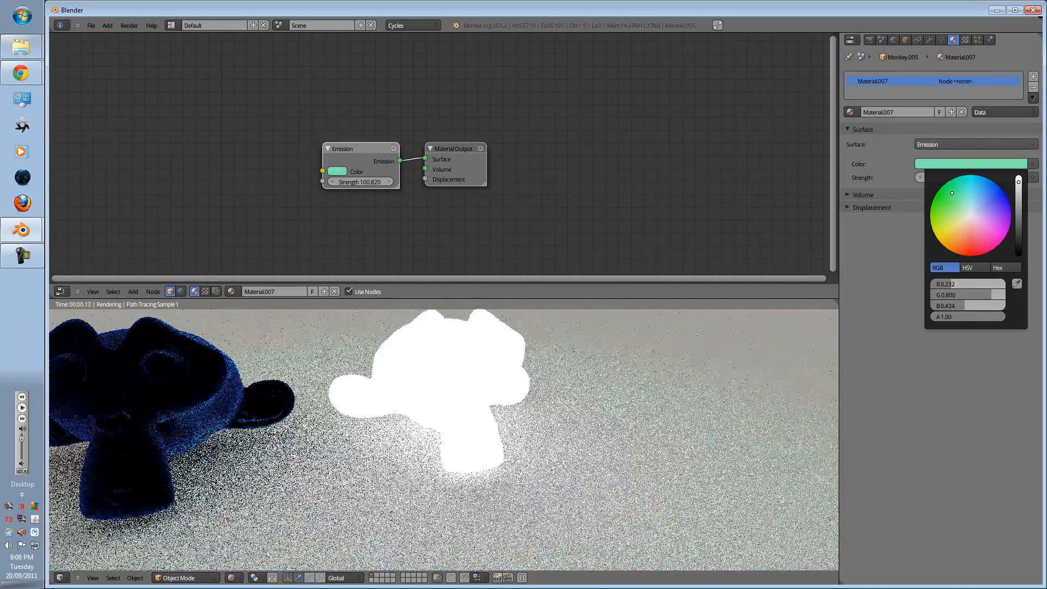
{"action": "left_click", "coordinate": [953, 185]}
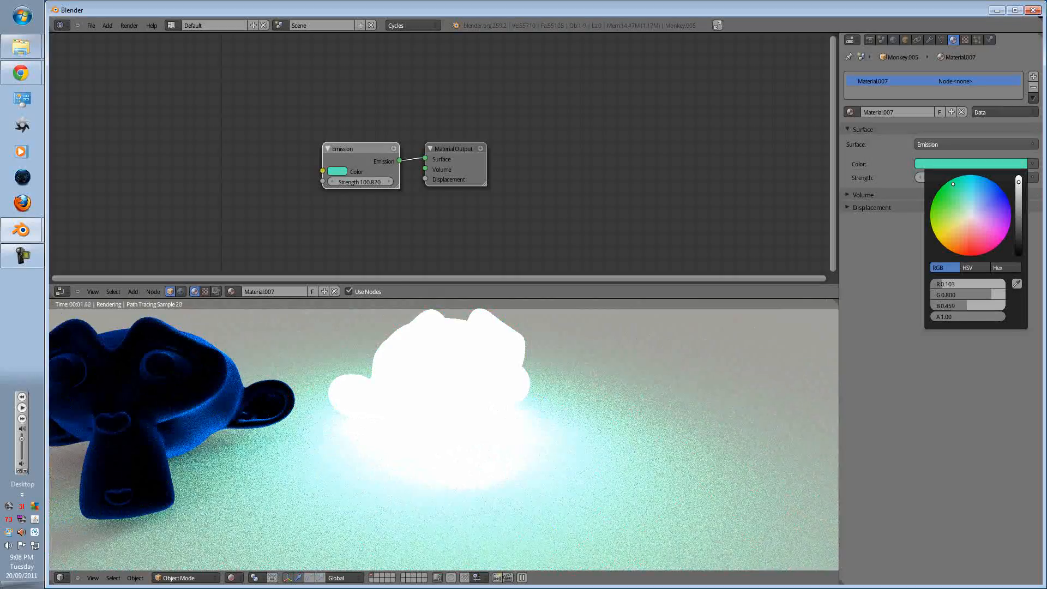
{"action": "left_click", "coordinate": [969, 182]}
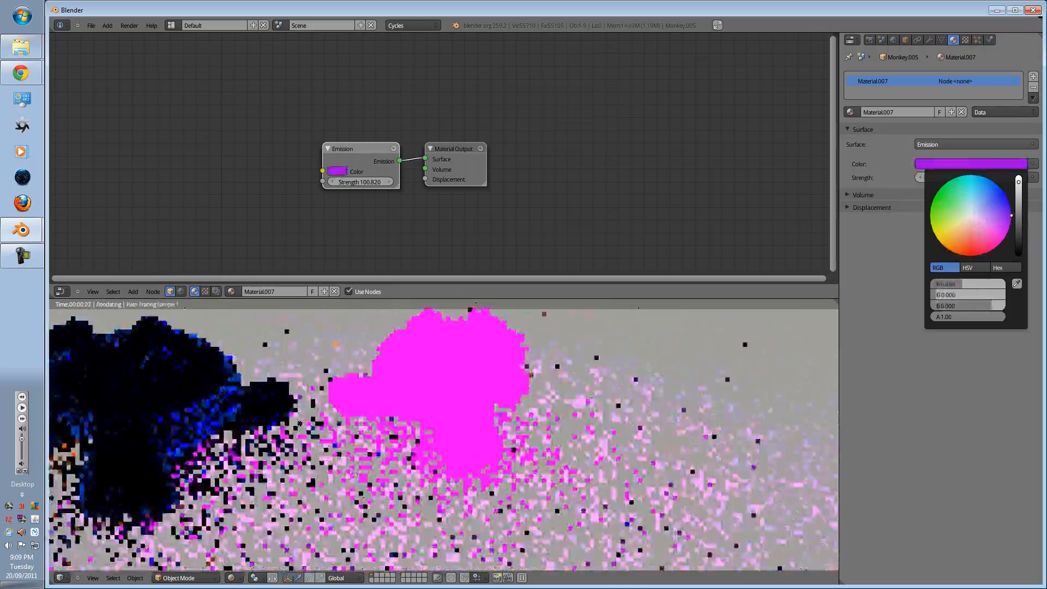
{"action": "left_click", "coordinate": [970, 215]}
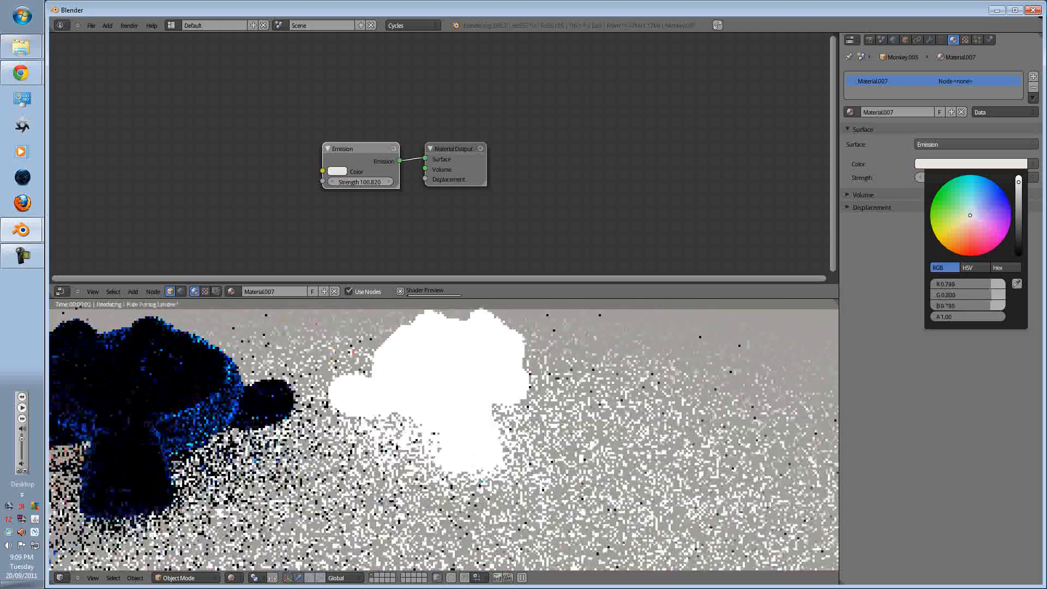
{"action": "left_click", "coordinate": [970, 176]}
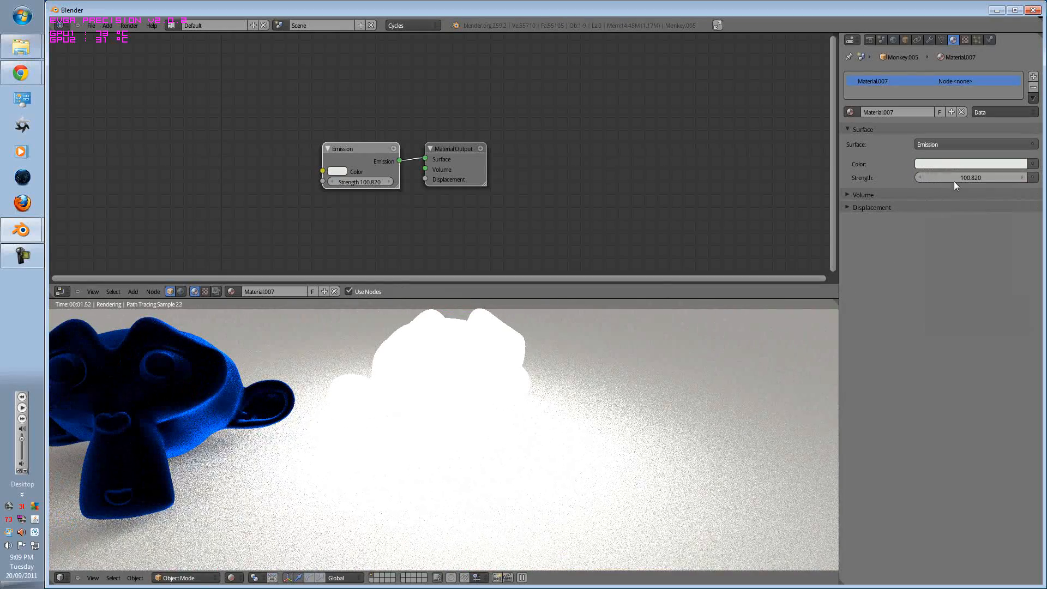
{"action": "left_click", "coordinate": [973, 177]}
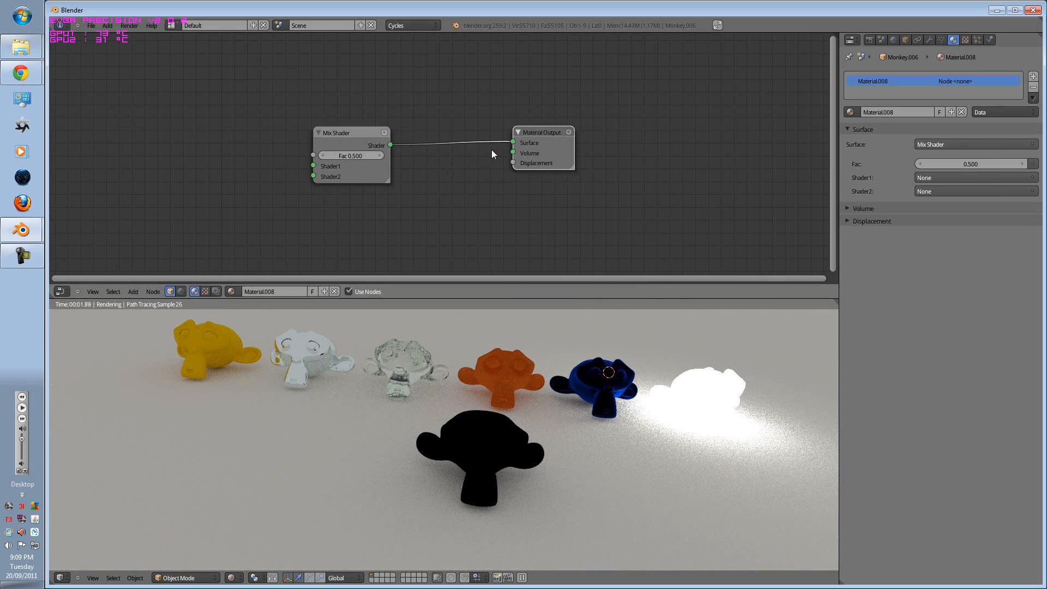
Reposition the Mix Shader node and add a Translucent BSDF node
{"action": "left_click_drag", "start_coordinate": [351, 132], "coordinate": [407, 120]}
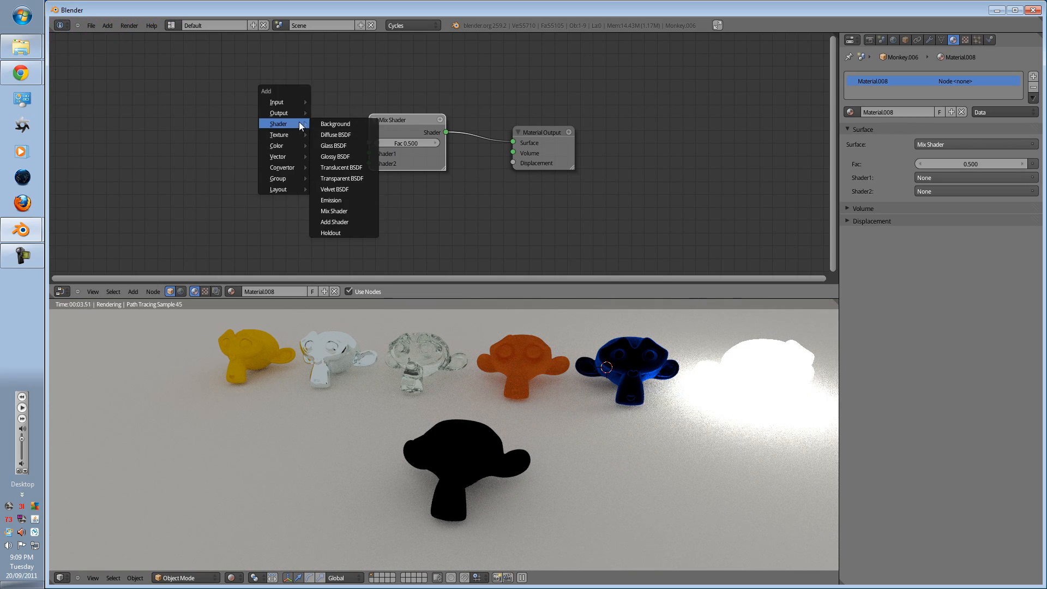
{"action": "mouse_move", "coordinate": [341, 167]}
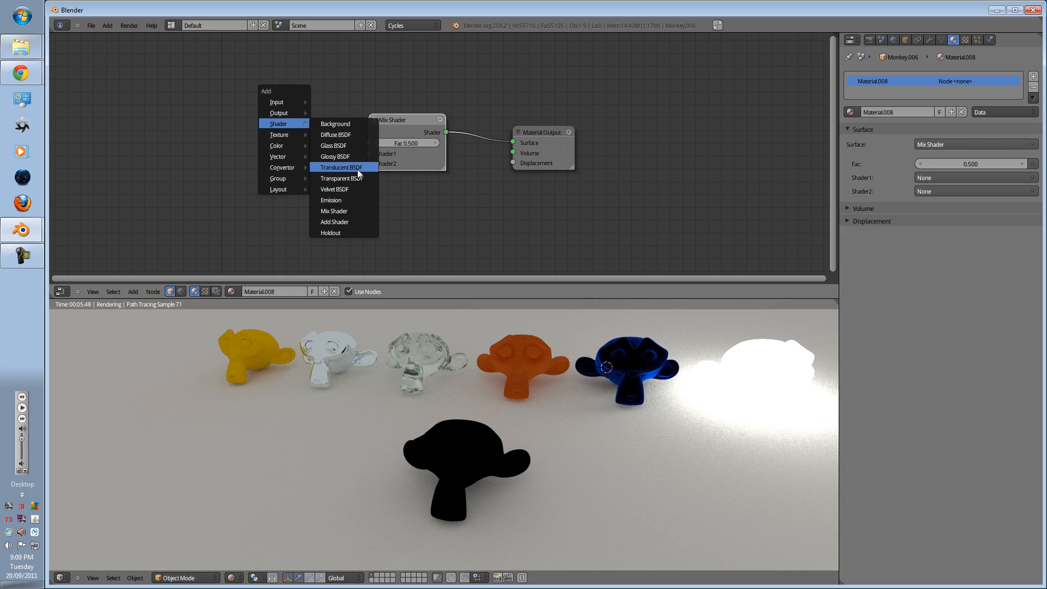
{"action": "left_click", "coordinate": [341, 167]}
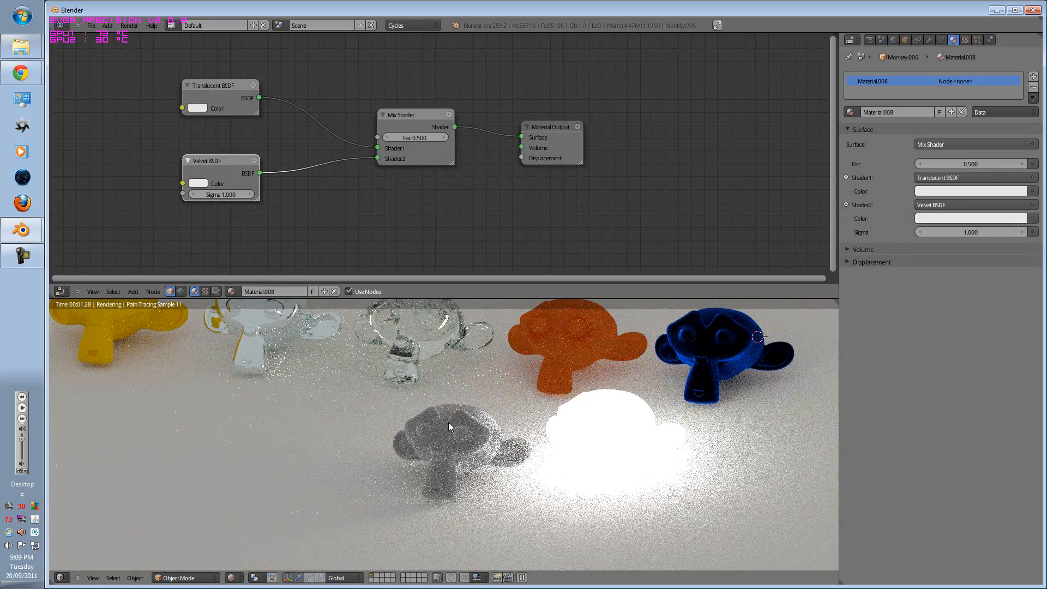
Set the Translucent BSDF colour to red
{"action": "left_click", "coordinate": [197, 108]}
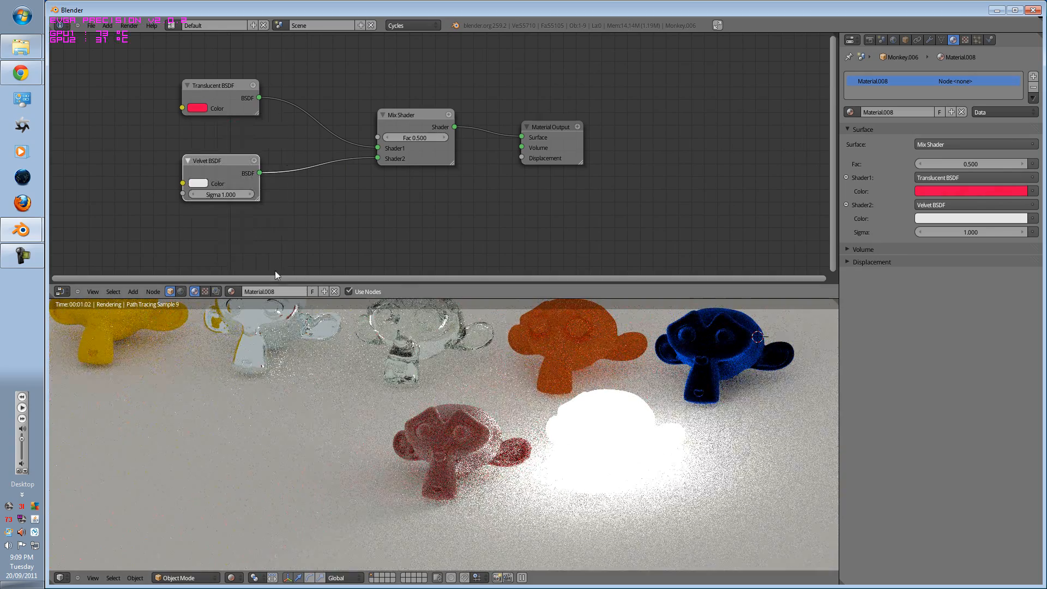
{"action": "left_click", "coordinate": [197, 184]}
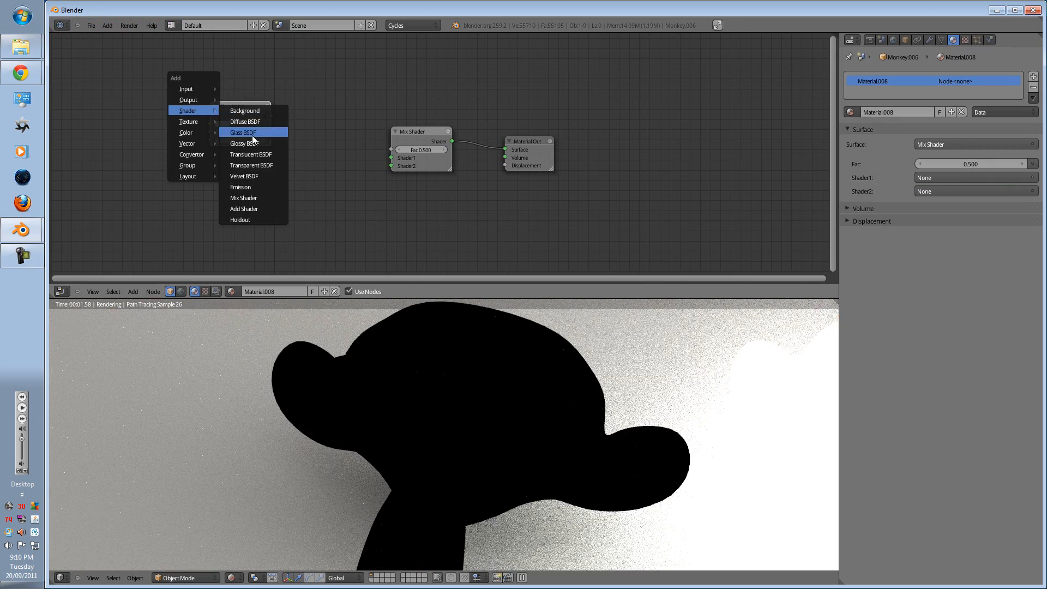
Add a Glass BSDF, link Glass and Glossy into the Mix Shader, colour glass cyan
{"action": "left_click", "coordinate": [241, 132]}
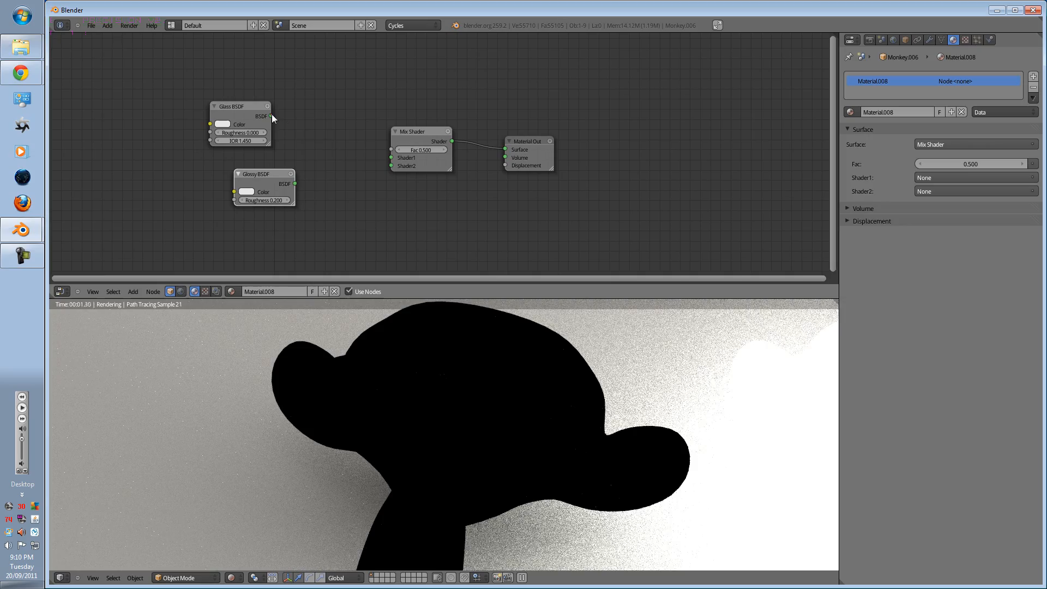
{"action": "left_click_drag", "start_coordinate": [271, 117], "coordinate": [392, 158]}
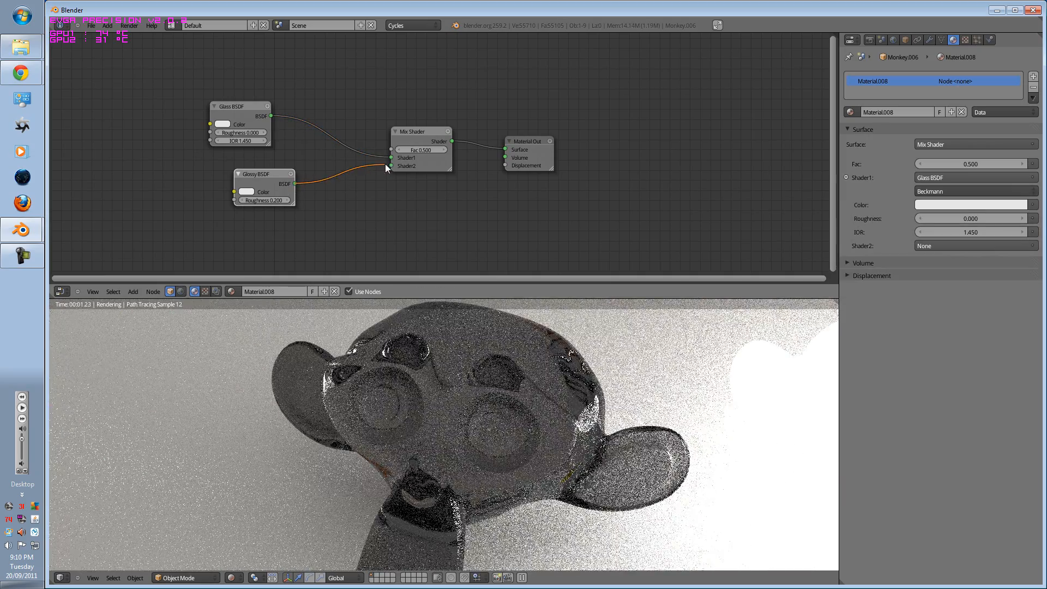
{"action": "left_click_drag", "start_coordinate": [264, 187], "coordinate": [225, 191]}
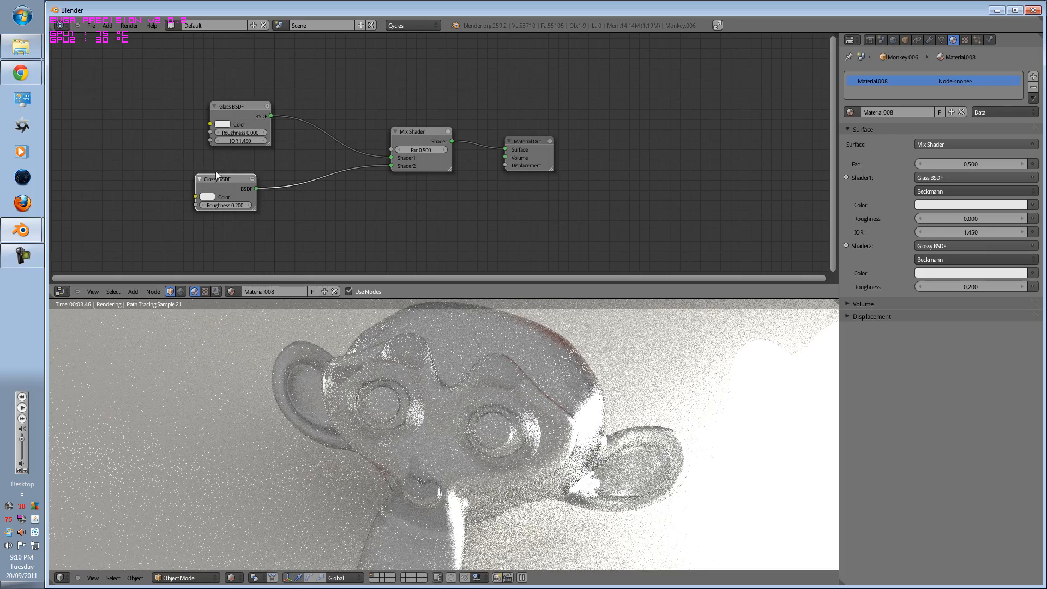
{"action": "left_click", "coordinate": [222, 125]}
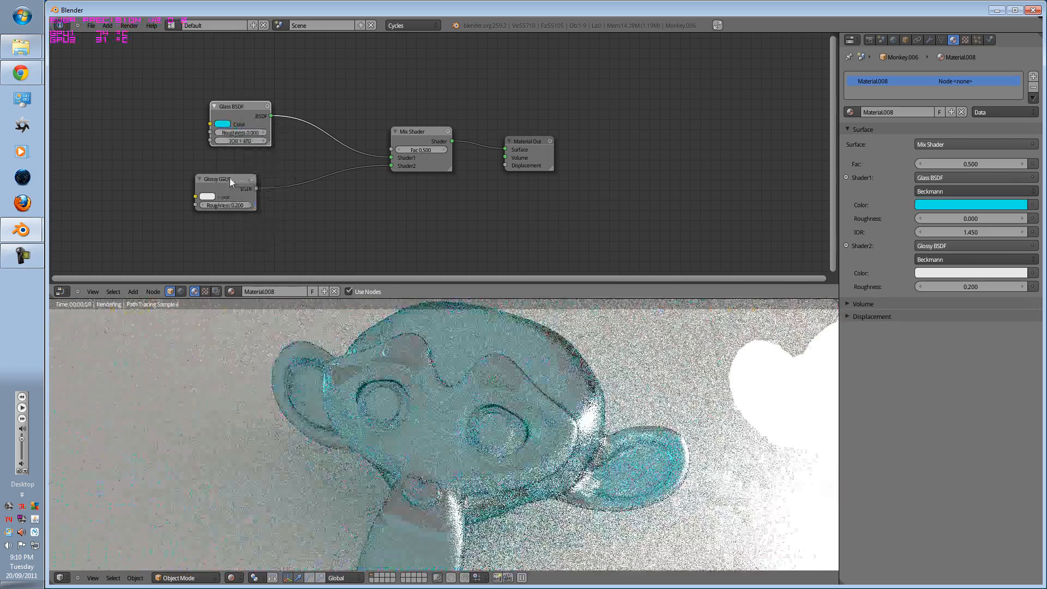
{"action": "left_click", "coordinate": [222, 196]}
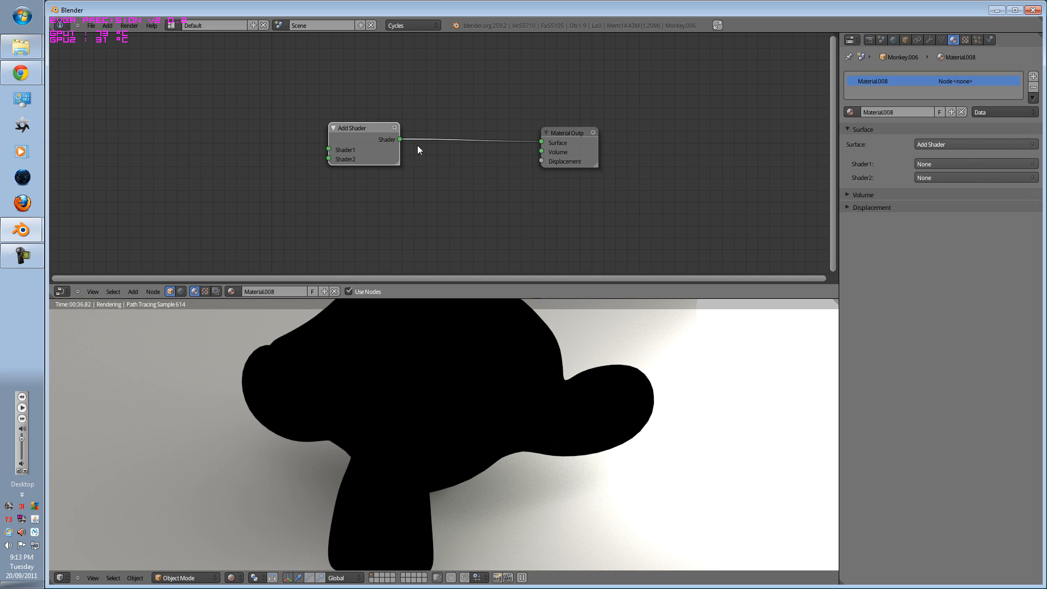
Feed a cyan Glossy BSDF and an orange Glass BSDF into the Add Shader
{"action": "left_click", "coordinate": [133, 291]}
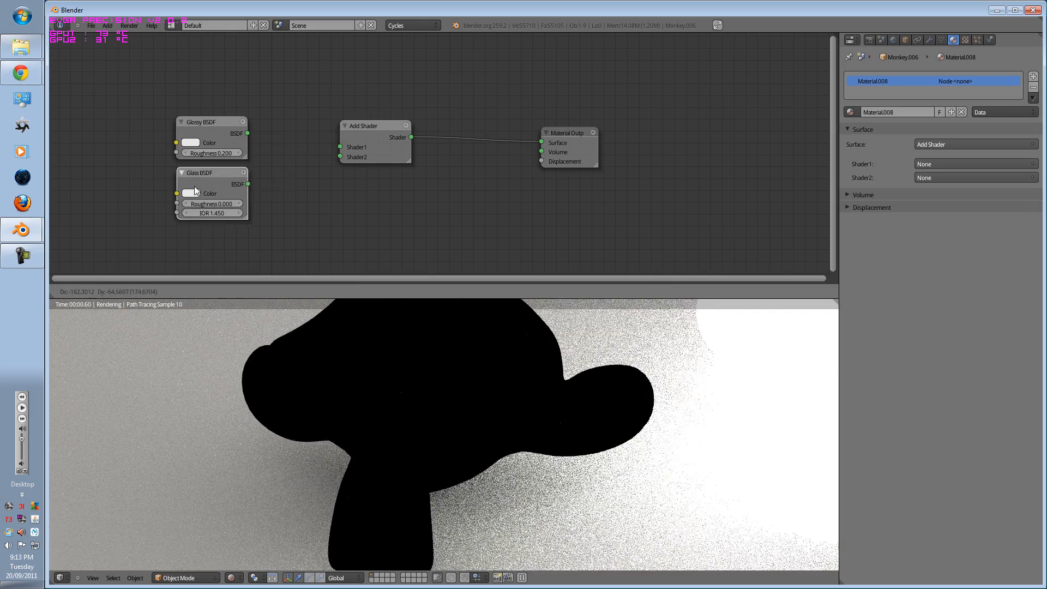
{"action": "left_click_drag", "start_coordinate": [247, 133], "coordinate": [339, 147]}
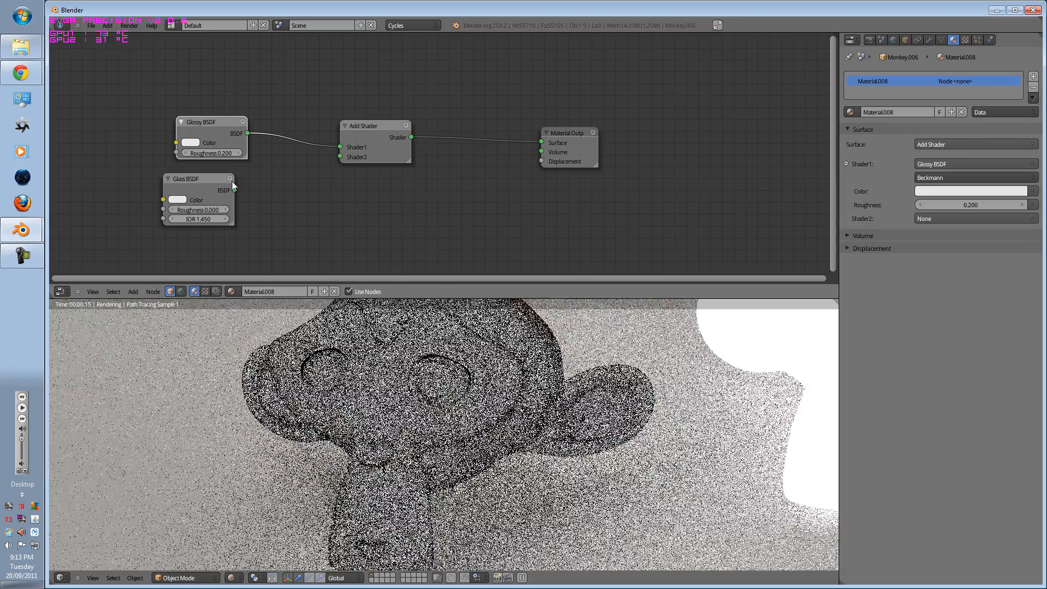
{"action": "left_click", "coordinate": [190, 142]}
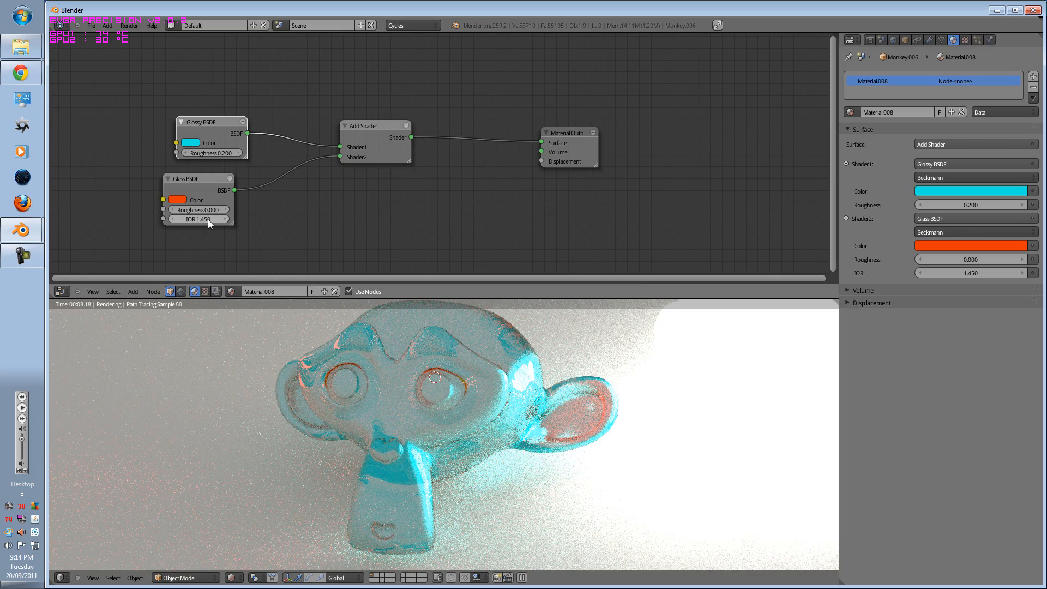
{"action": "left_click_drag", "start_coordinate": [199, 209], "coordinate": [227, 209]}
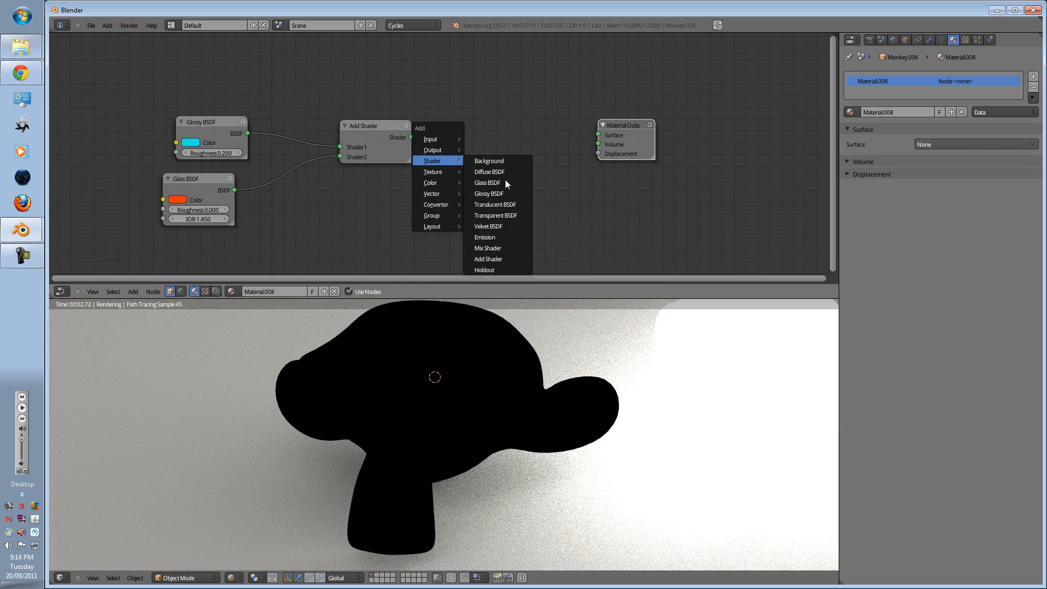
Add a second Add Shader and a Mix Shader, linking the Glass BSDF into it
{"action": "left_click", "coordinate": [488, 259]}
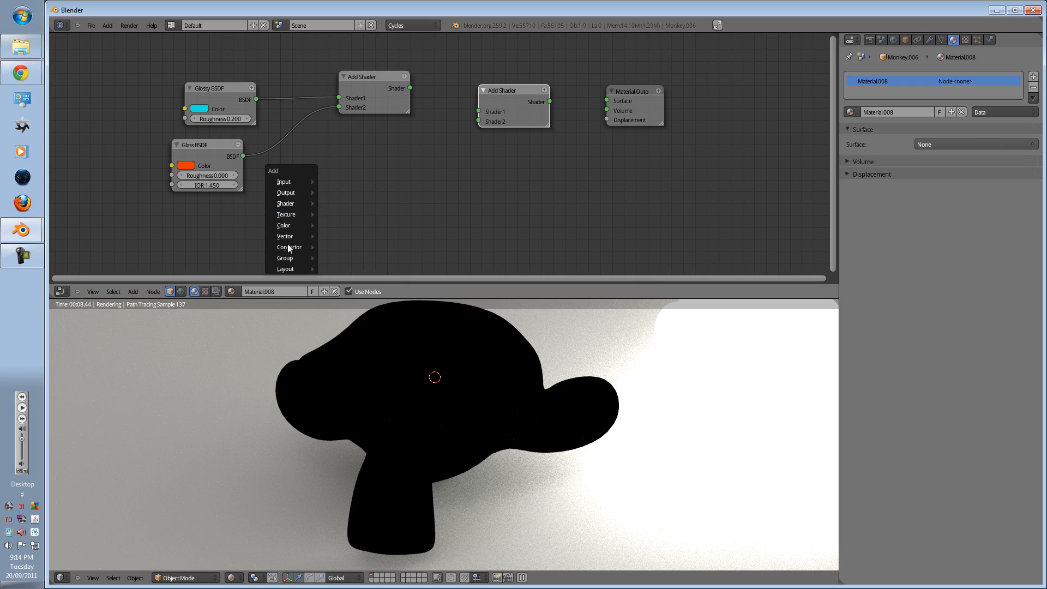
{"action": "left_click", "coordinate": [286, 202]}
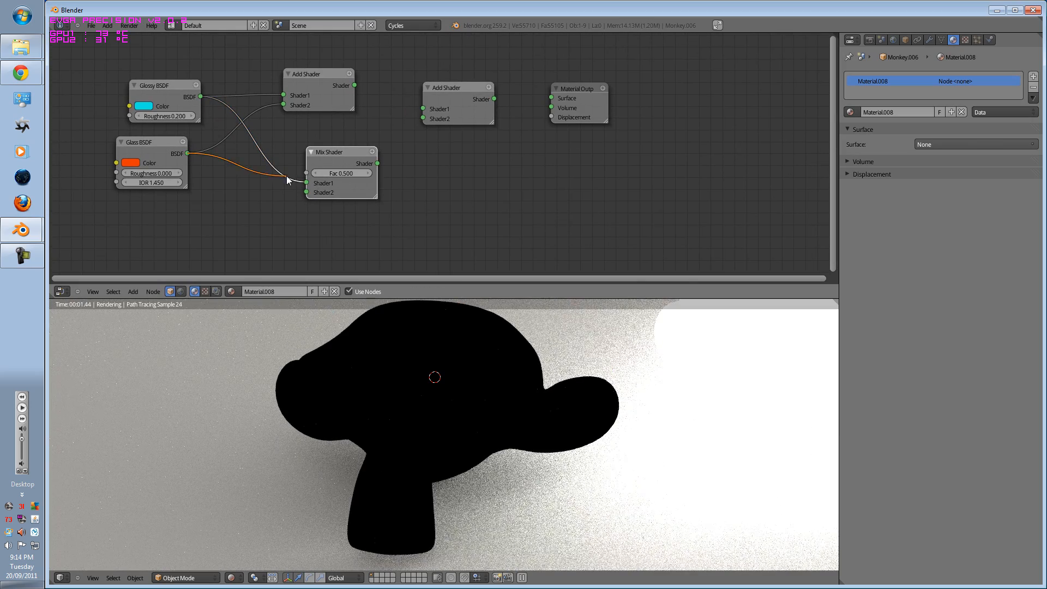
{"action": "left_click_drag", "start_coordinate": [340, 152], "coordinate": [291, 150]}
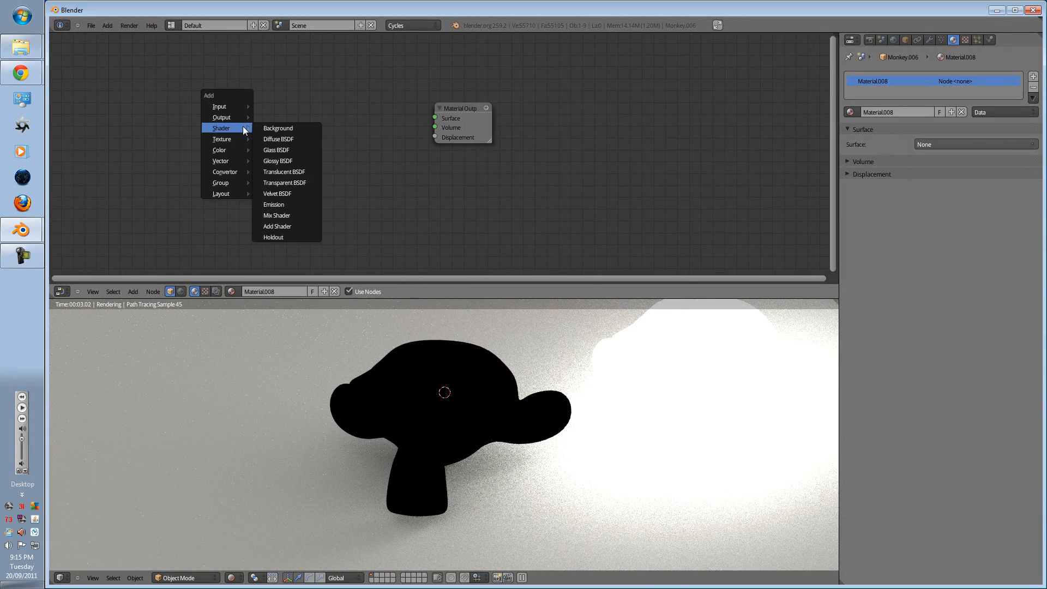
{"action": "mouse_move", "coordinate": [289, 226]}
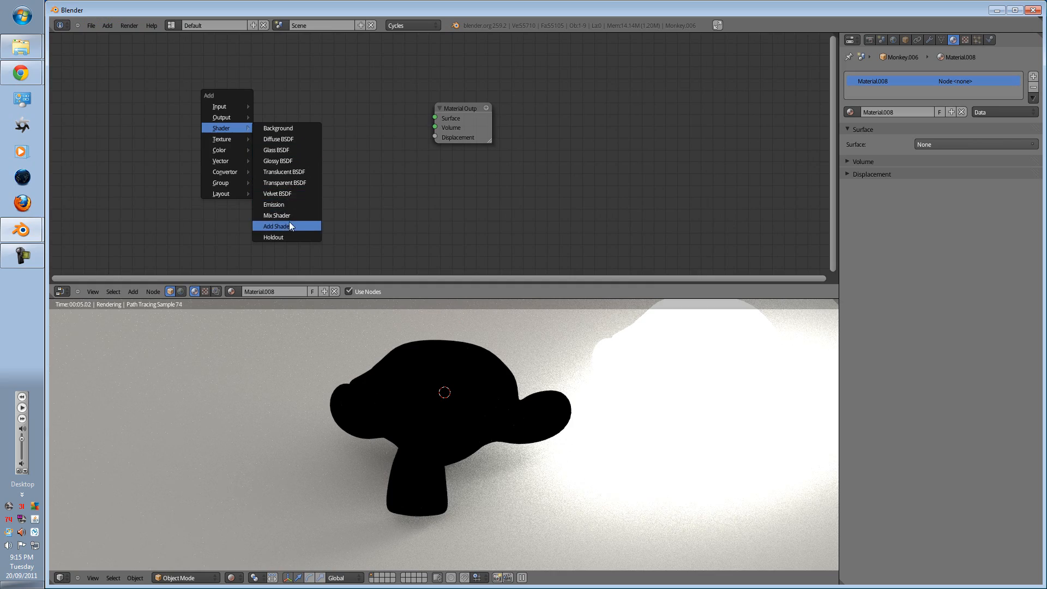
Add a Holdout node and wire it into the Material Output Surface
{"action": "left_click", "coordinate": [273, 237]}
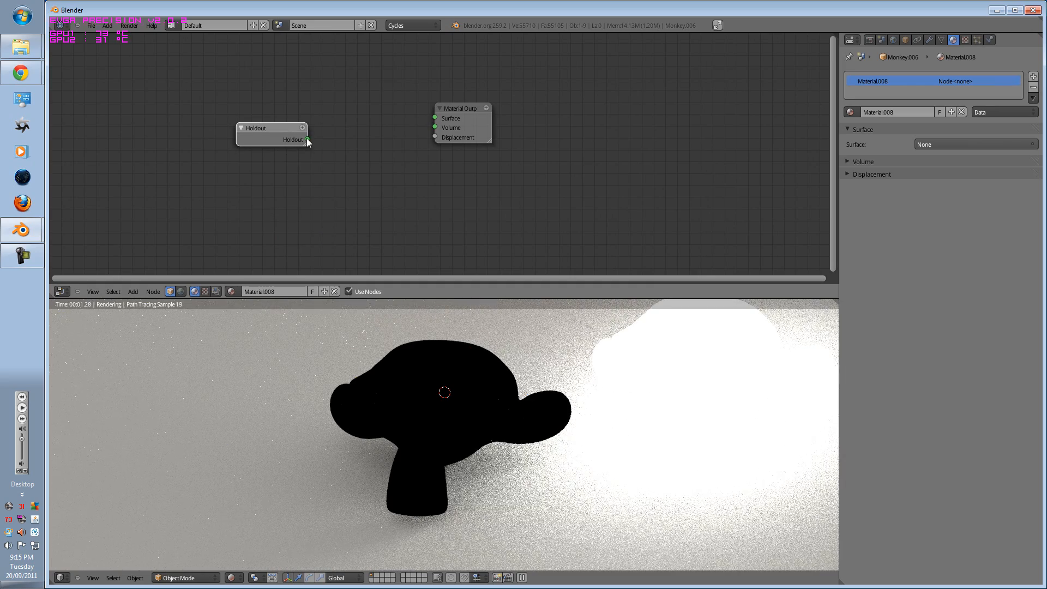
{"action": "left_click_drag", "start_coordinate": [304, 139], "coordinate": [435, 118]}
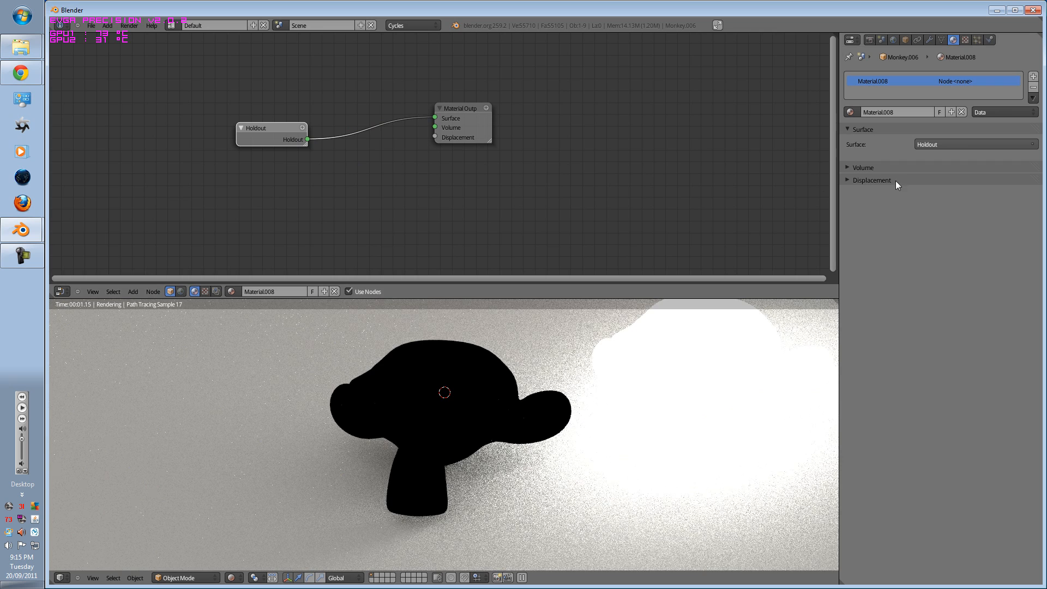
{"action": "mouse_move", "coordinate": [553, 233]}
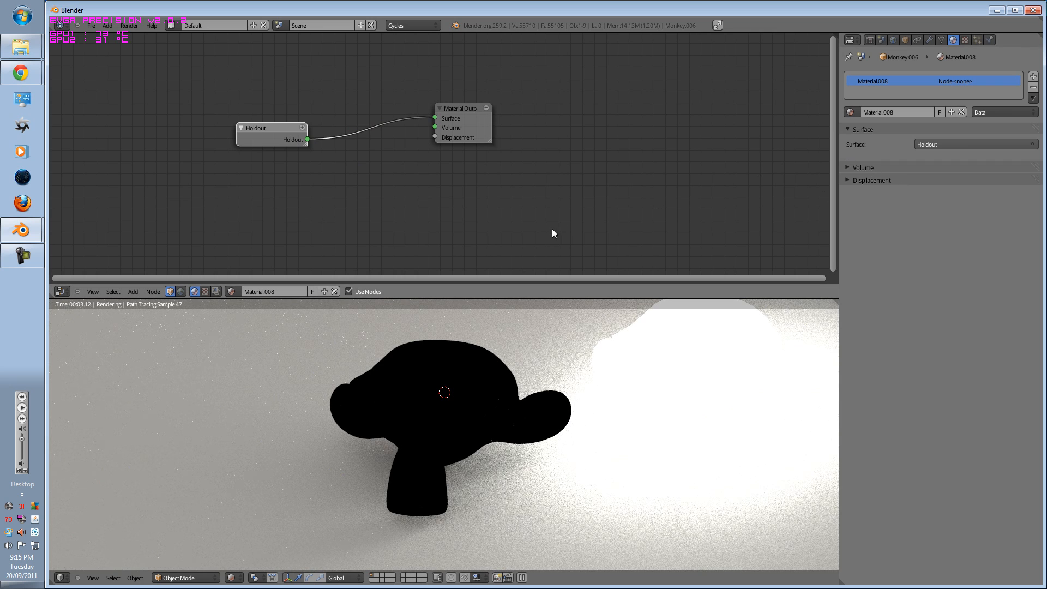